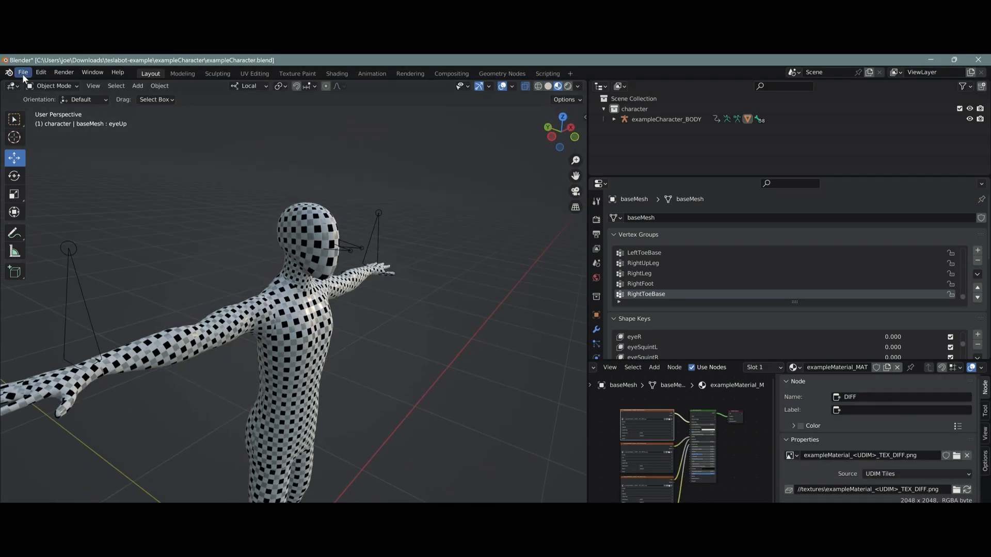
Start the FBX export and choose Downloads\Tesla-Bot-Demo as the destination for exampleCharacter.fbx.
{"action": "left_click", "coordinate": [22, 73]}
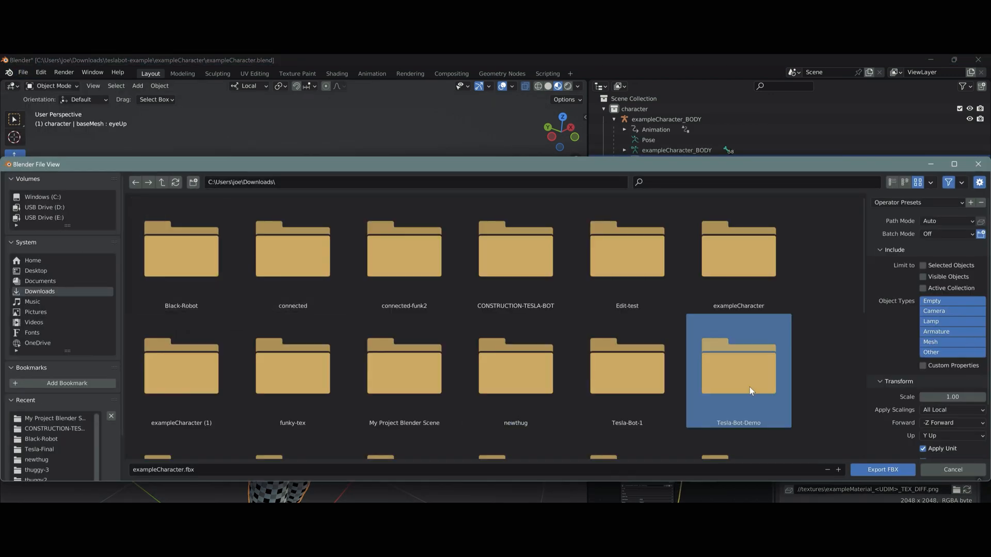
{"action": "double_click", "coordinate": [737, 370]}
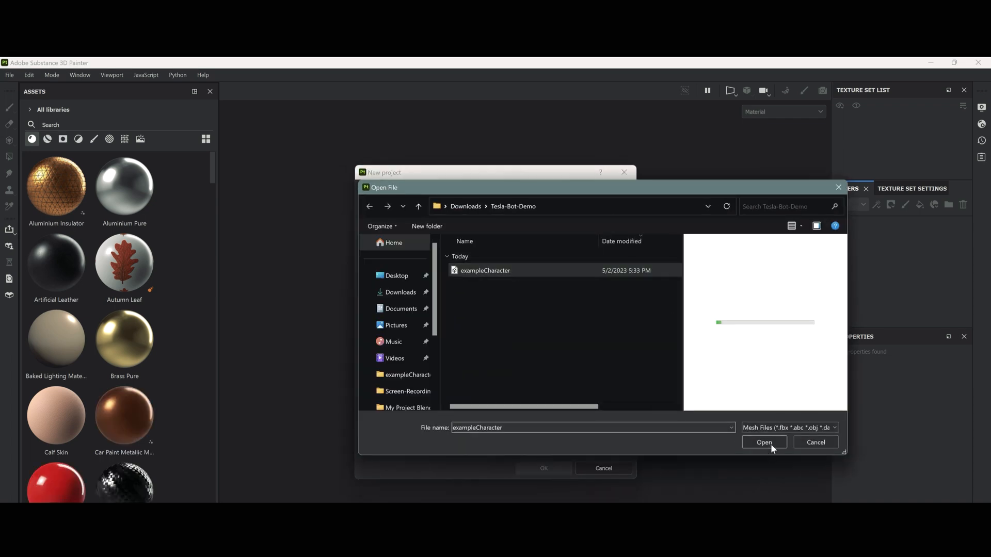
Create the project from the exampleCharacter FBX and browse down the material shelf.
{"action": "left_click", "coordinate": [764, 443]}
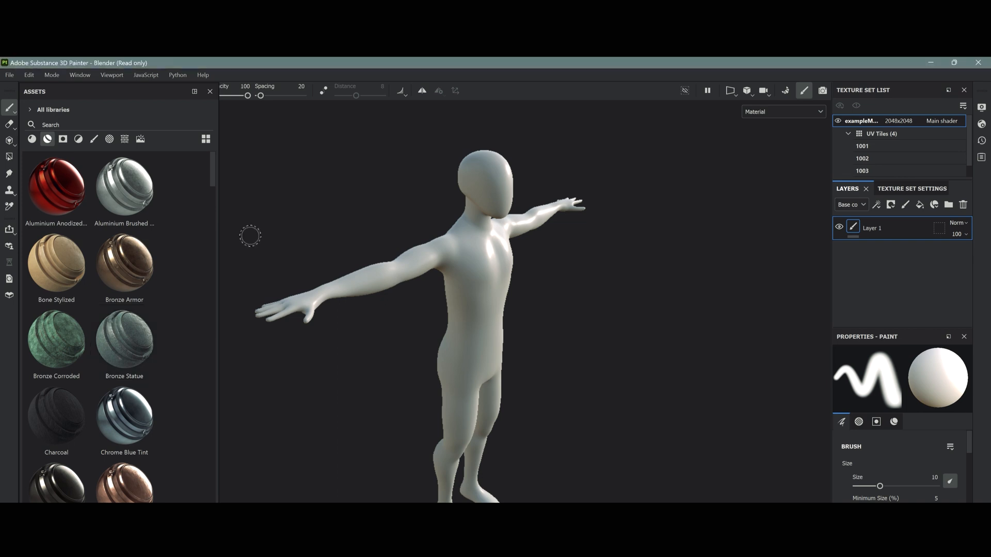
{"action": "scroll", "scroll_direction": "down", "scroll_amount": 3}
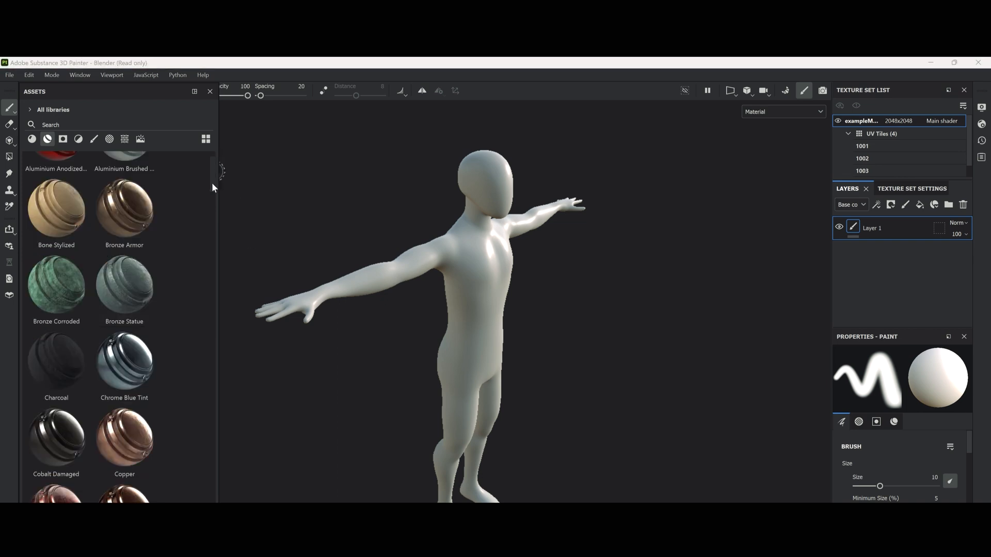
{"action": "scroll", "scroll_direction": "down", "scroll_amount": 3}
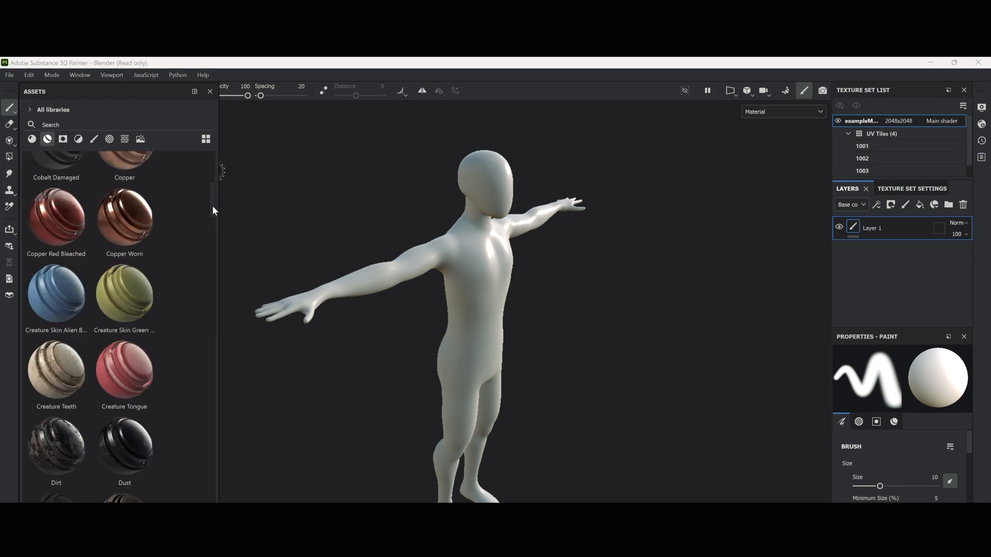
{"action": "scroll", "scroll_direction": "down", "scroll_amount": 3}
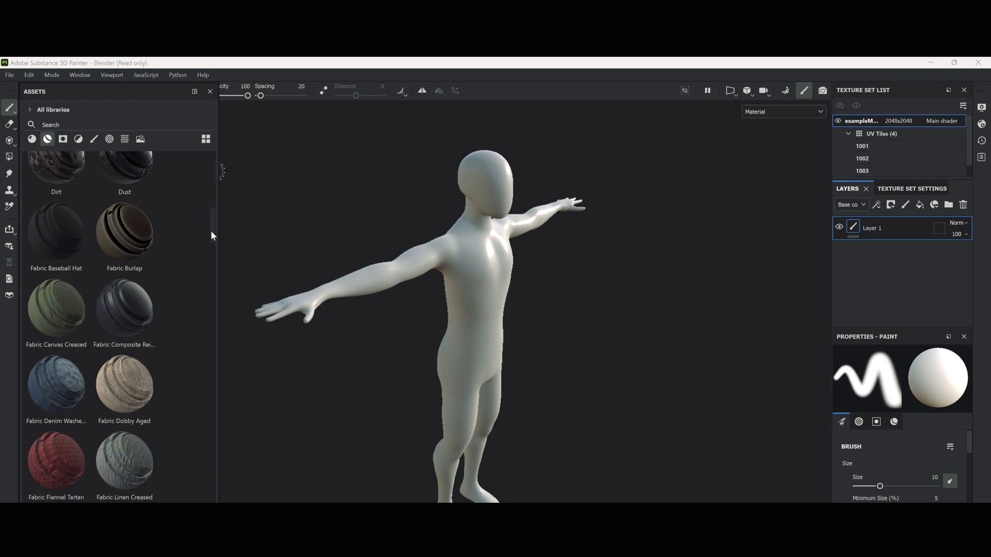
{"action": "scroll", "scroll_direction": "down", "scroll_amount": 3}
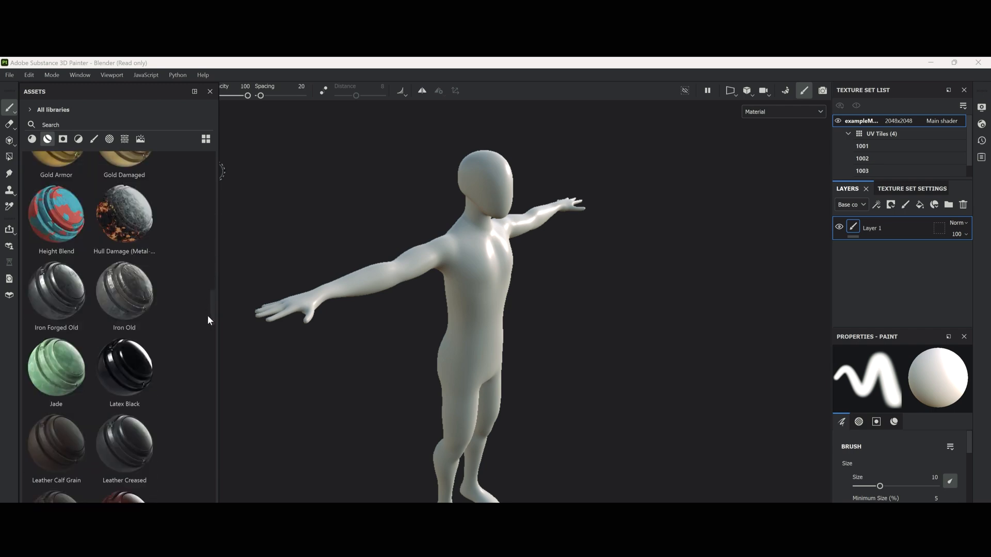
{"action": "scroll", "scroll_direction": "down", "scroll_amount": 3}
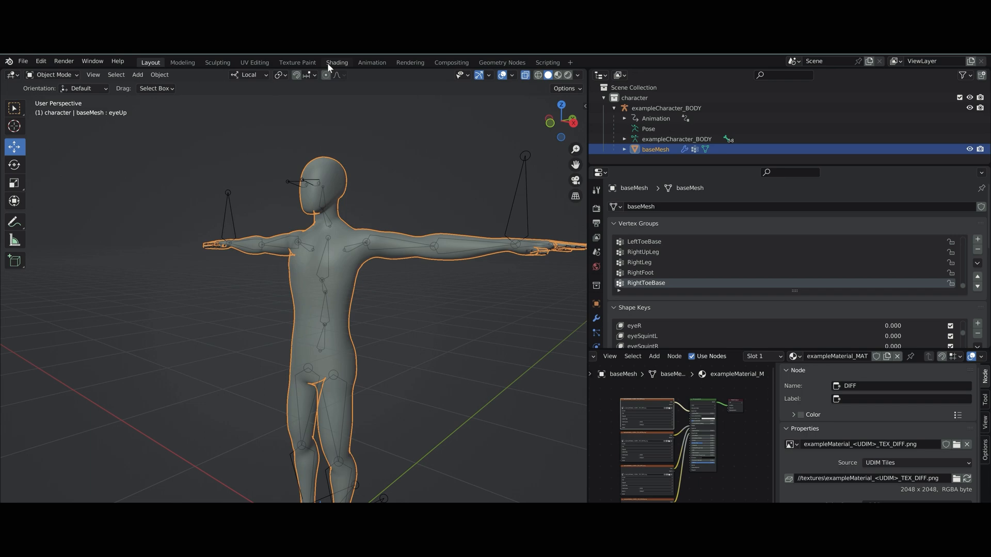
In the Shading workspace, unlink the checker diffuse UDIM image from the DIFF Image Texture node.
{"action": "left_click", "coordinate": [337, 61]}
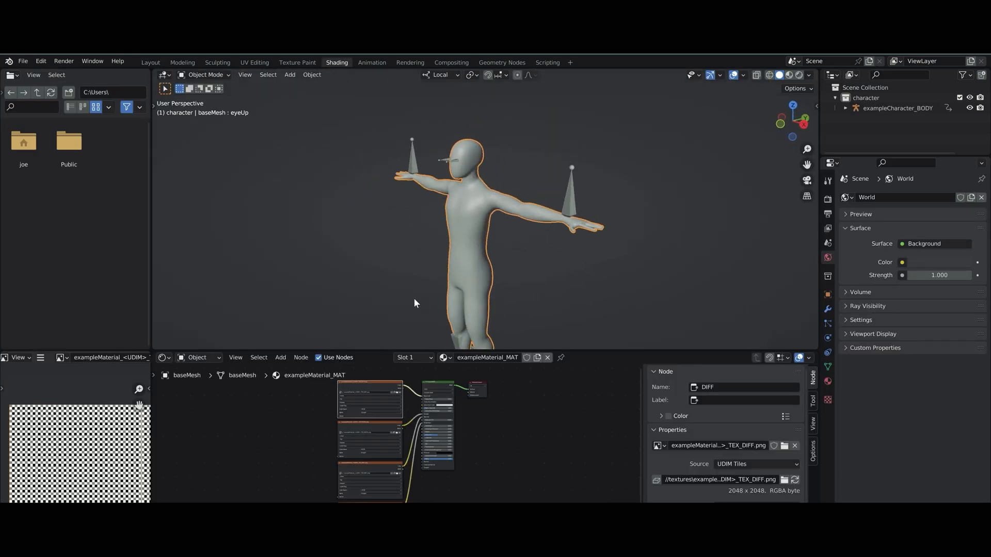
{"action": "left_click", "coordinate": [783, 75]}
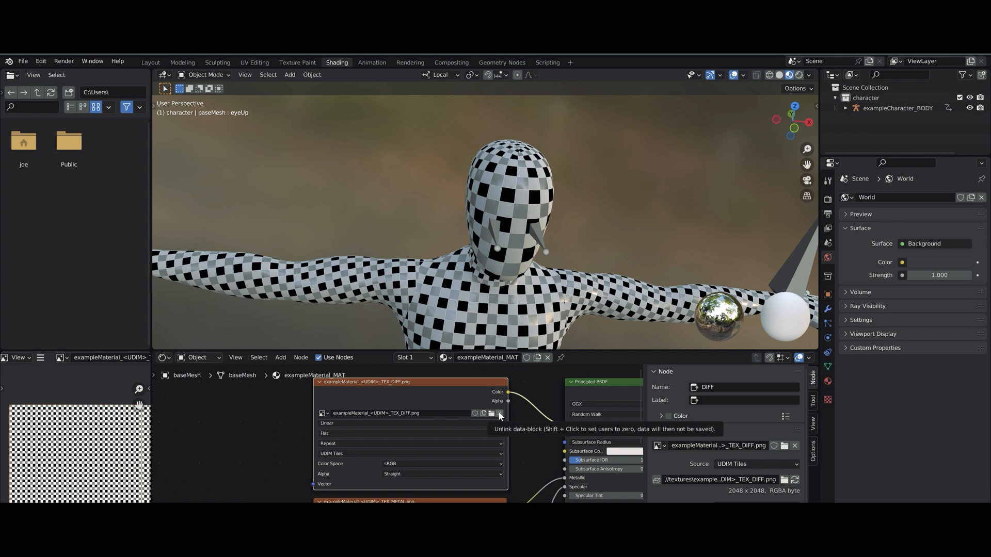
{"action": "left_click", "coordinate": [500, 413]}
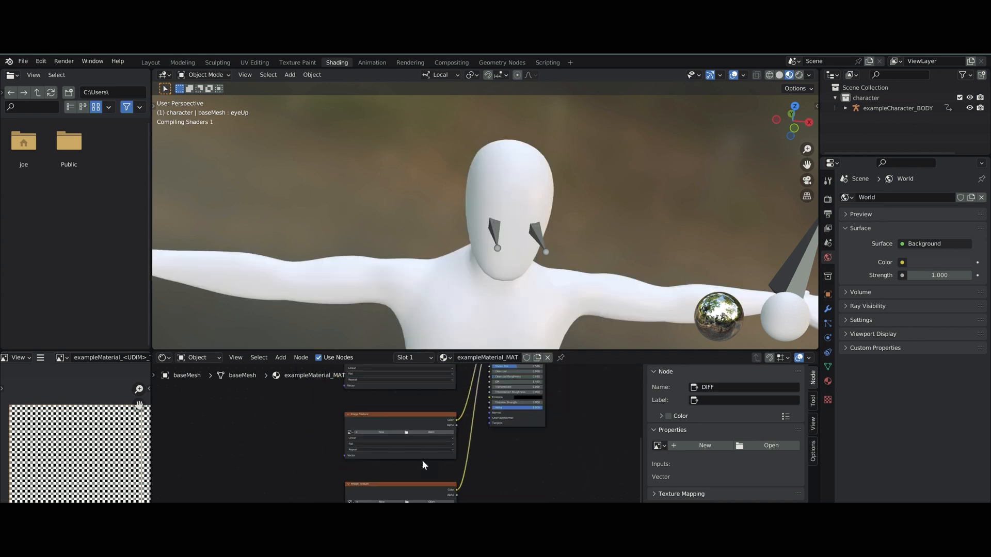
Add an empty Image Texture node and a Normal Map node, linking Color into the Normal Map.
{"action": "left_click", "coordinate": [280, 357]}
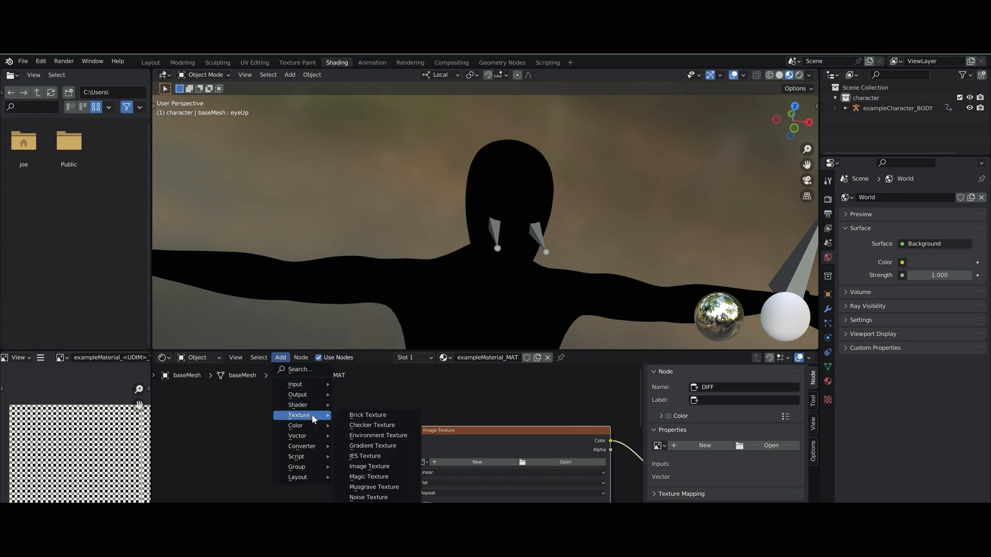
{"action": "left_click", "coordinate": [370, 467]}
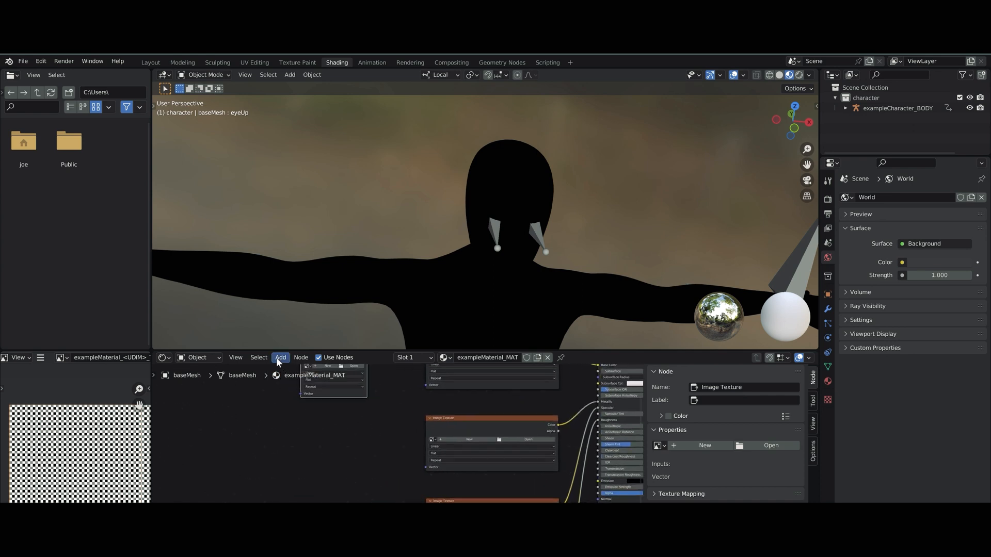
{"action": "type", "text": "normal"}
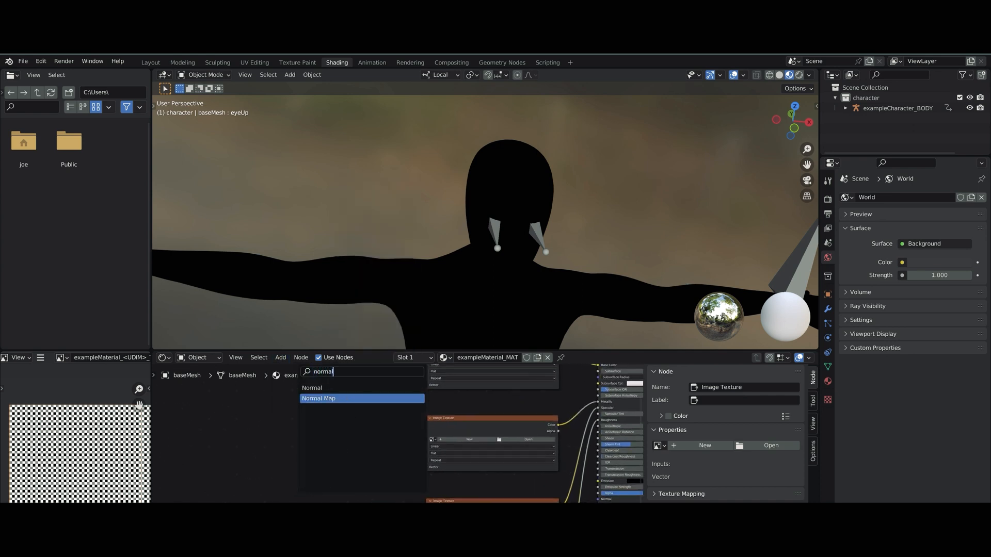
{"action": "left_click", "coordinate": [318, 398]}
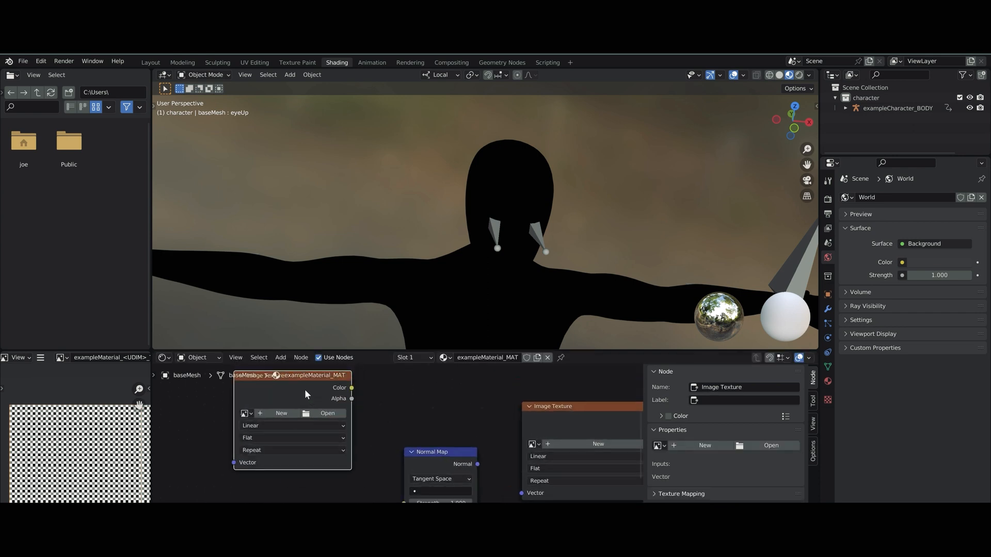
{"action": "left_click_drag", "start_coordinate": [304, 376], "coordinate": [253, 463]}
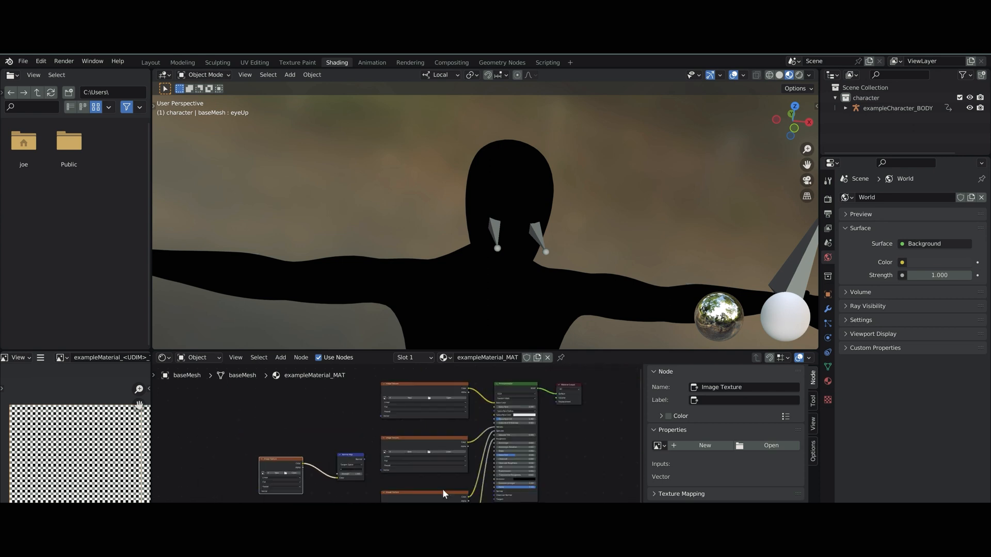
Add an Environment Texture node and position it below the material output.
{"action": "left_click", "coordinate": [281, 357]}
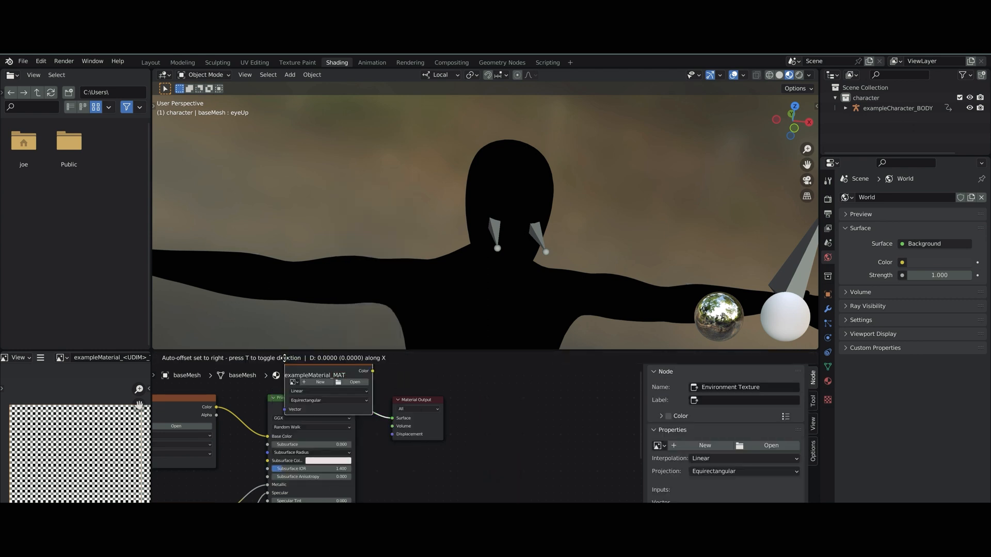
{"action": "left_click_drag", "start_coordinate": [328, 389], "coordinate": [555, 389]}
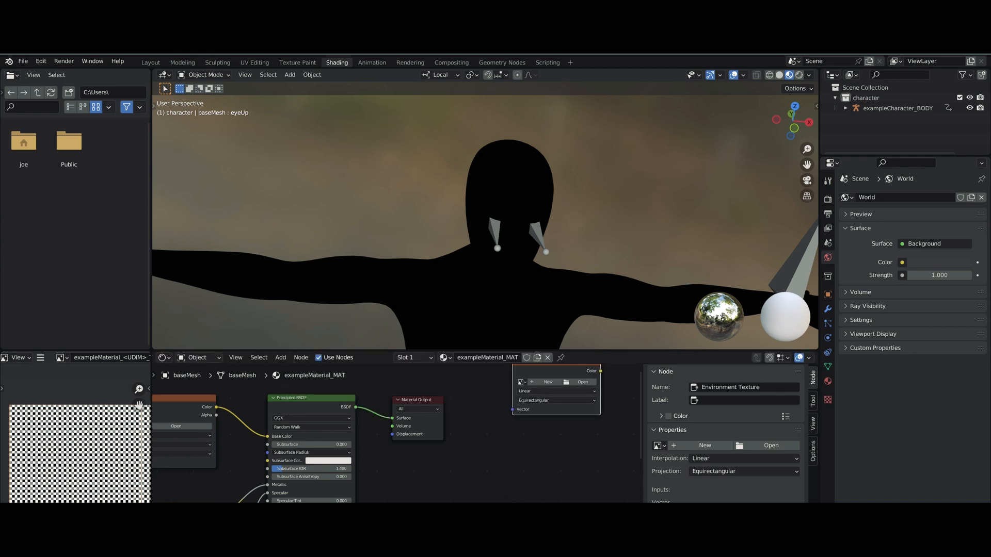
{"action": "left_click_drag", "start_coordinate": [555, 371], "coordinate": [504, 433]}
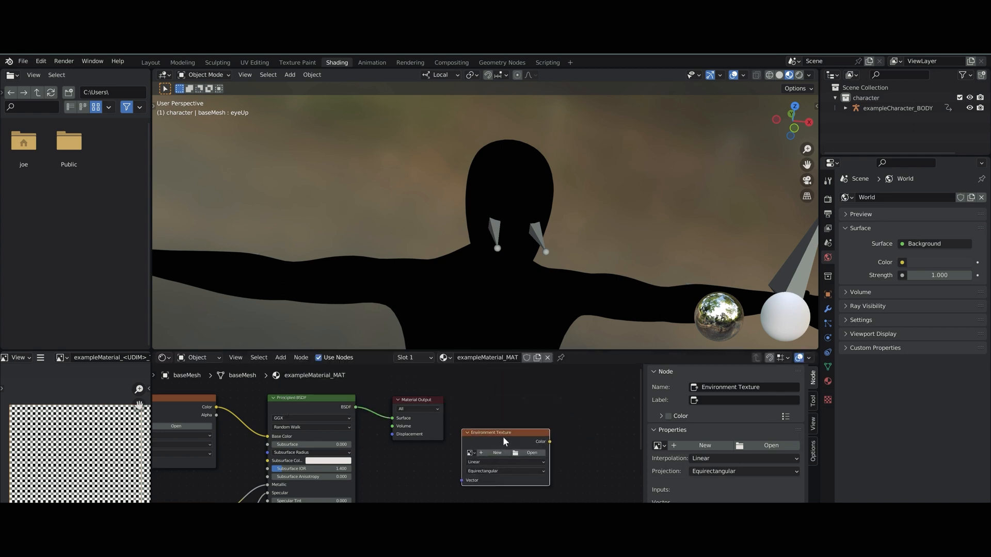
{"action": "left_click", "coordinate": [281, 357]}
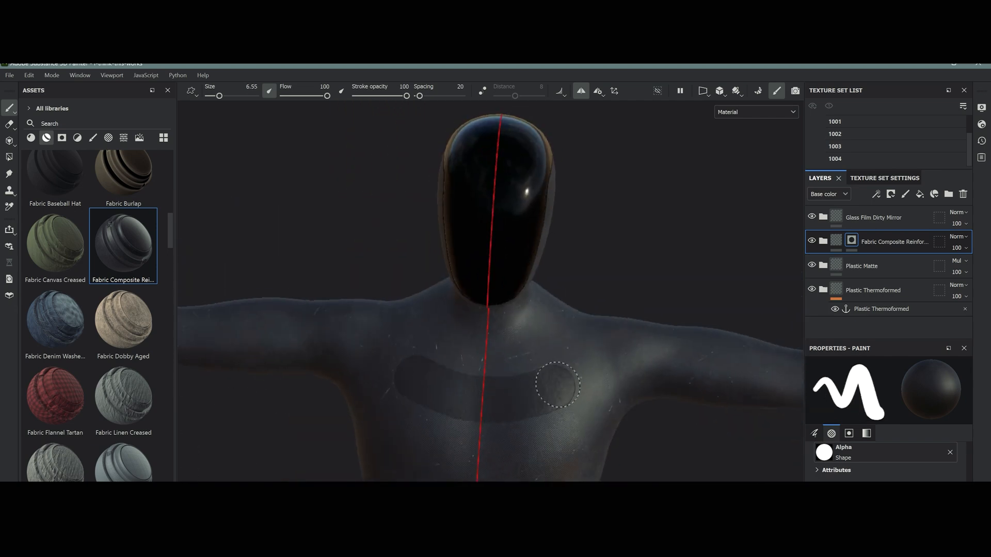
Brush the Fabric Composite layer mask onto the character's chest area.
{"action": "left_click_drag", "start_coordinate": [558, 385], "coordinate": [707, 442]}
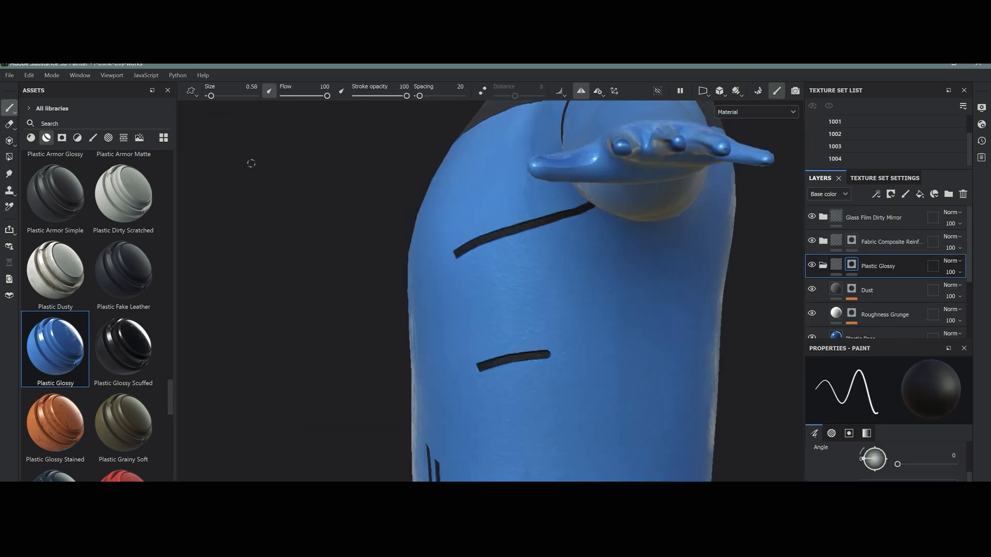
Paint a material mask stroke across the bot's upper body.
{"action": "left_click_drag", "start_coordinate": [569, 253], "coordinate": [614, 325]}
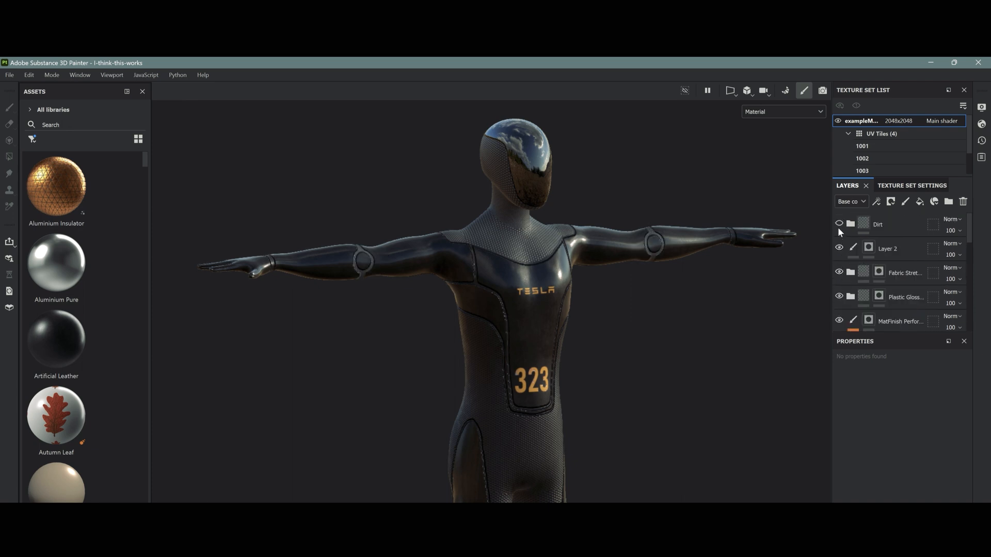
{"action": "left_click", "coordinate": [839, 224]}
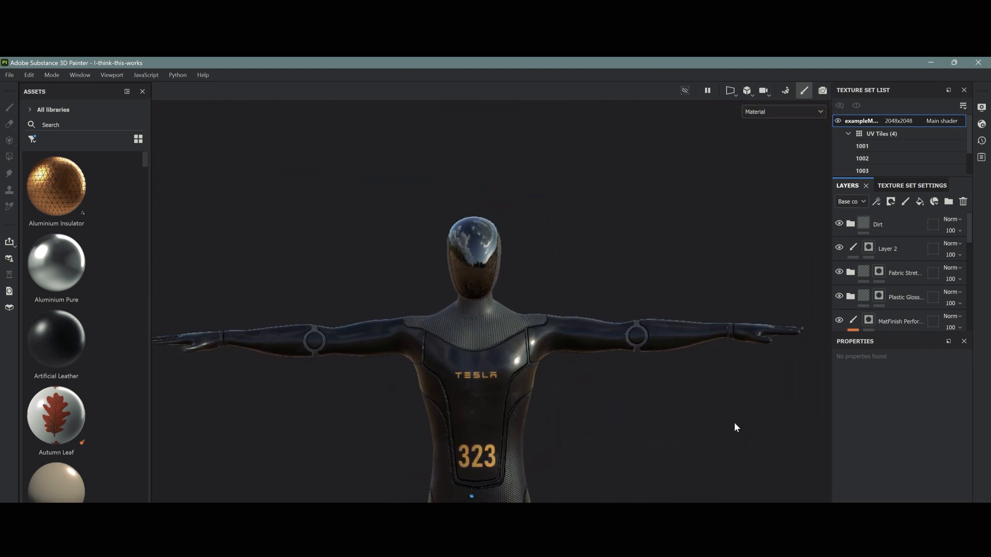
{"action": "scroll", "scroll_direction": "down", "scroll_amount": 3}
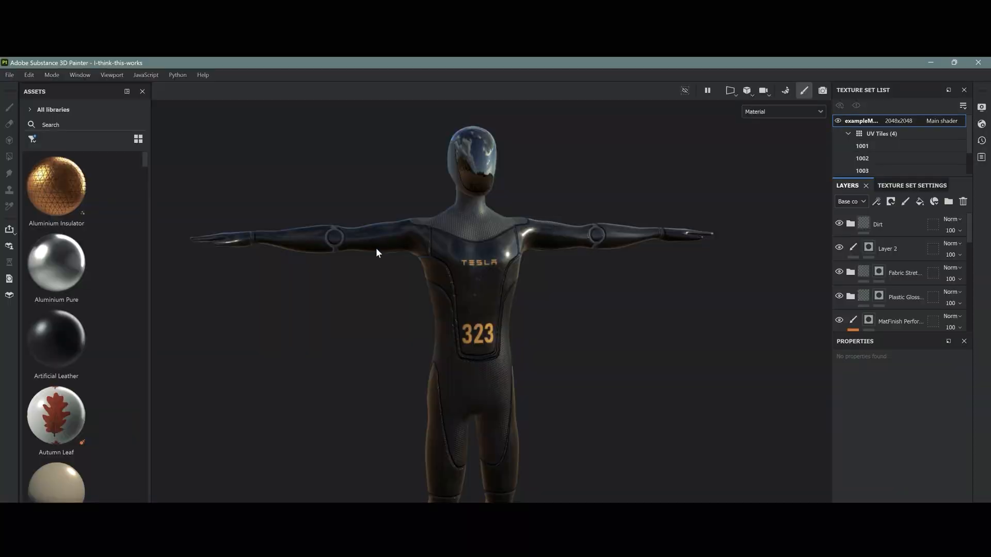
{"action": "left_click", "coordinate": [10, 74]}
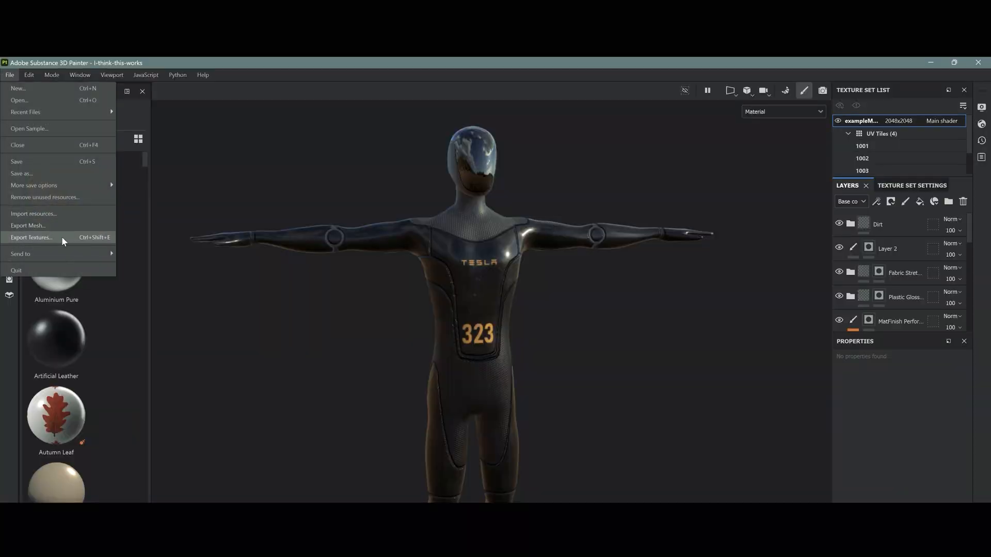
Set the texture export size to 2048 and review the List of Exports.
{"action": "left_click", "coordinate": [29, 238]}
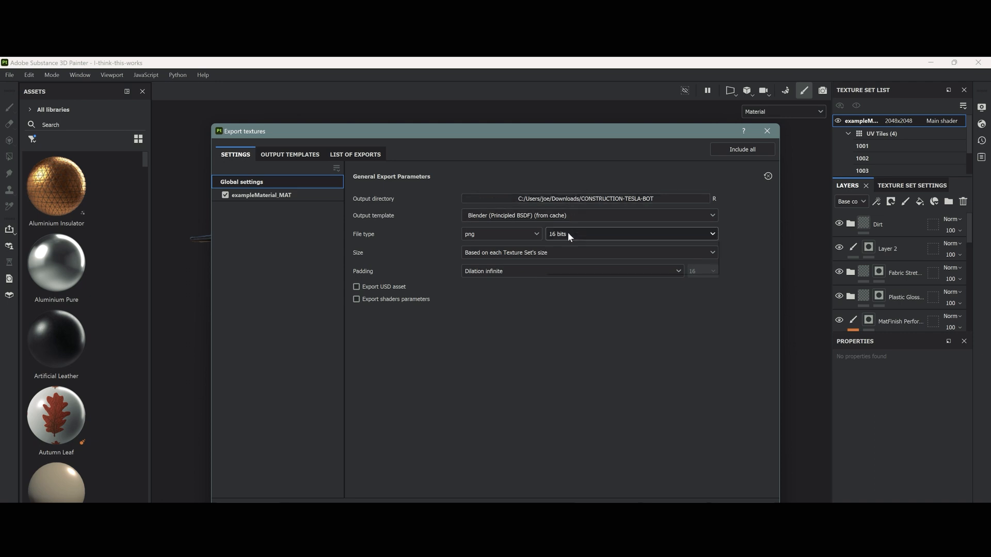
{"action": "left_click", "coordinate": [588, 252]}
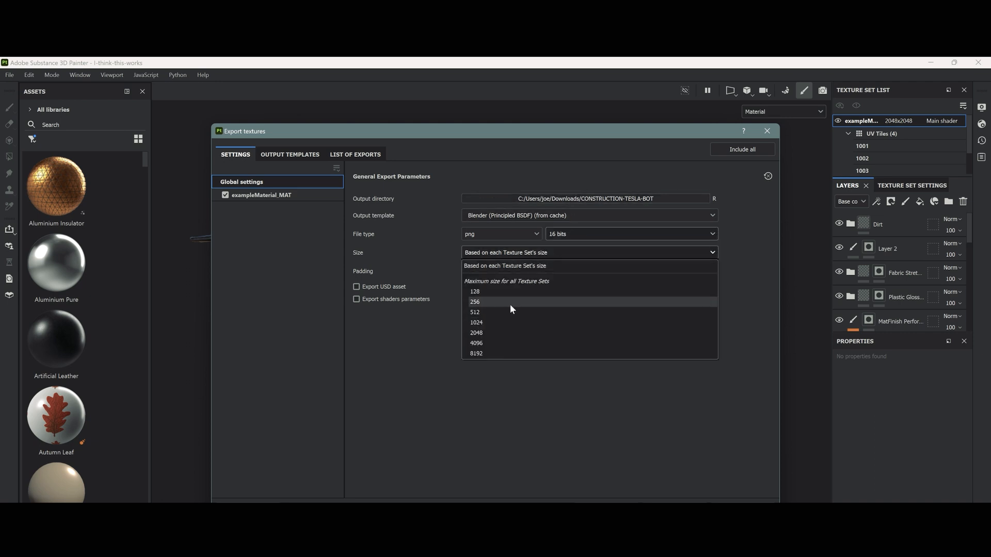
{"action": "left_click", "coordinate": [476, 334]}
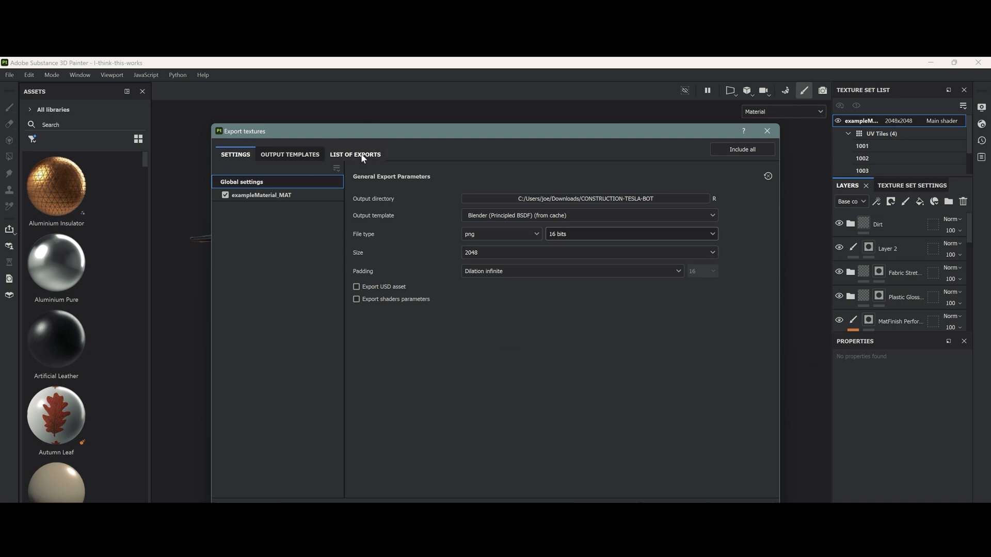
{"action": "left_click", "coordinate": [355, 154]}
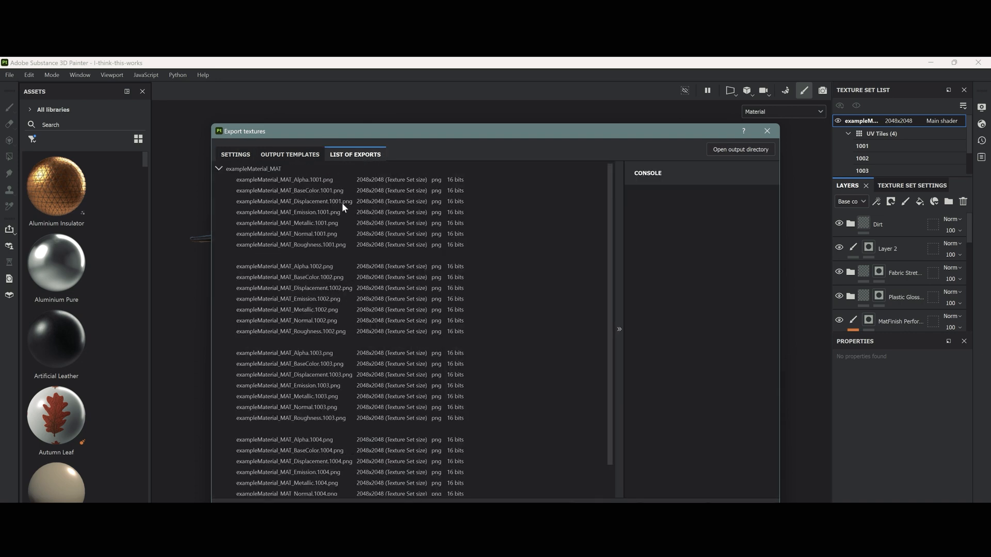
{"action": "left_click", "coordinate": [235, 154]}
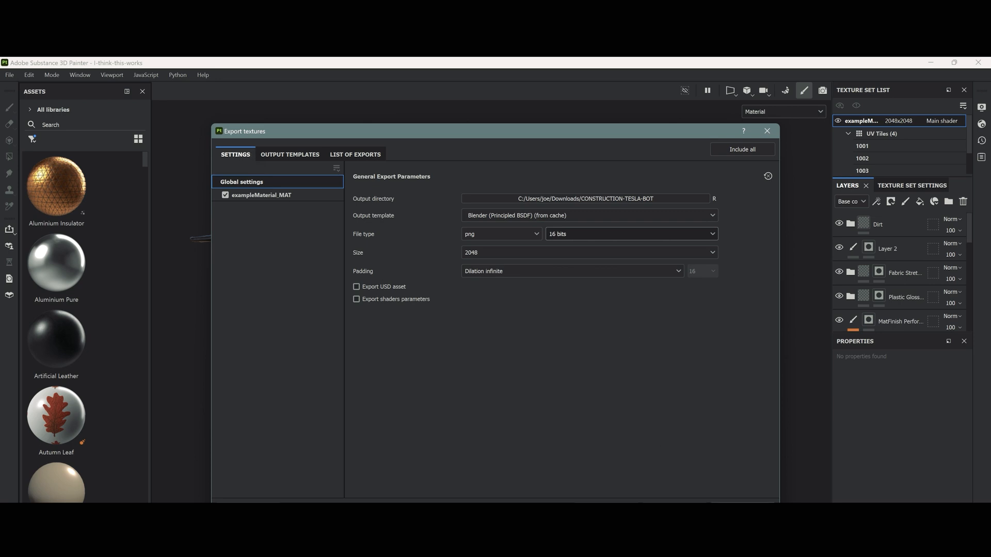
Set the output directory to Desktop\CONSTRUCTION-TESLA_BOT, keeping the Blender Principled BSDF template.
{"action": "left_click", "coordinate": [714, 199]}
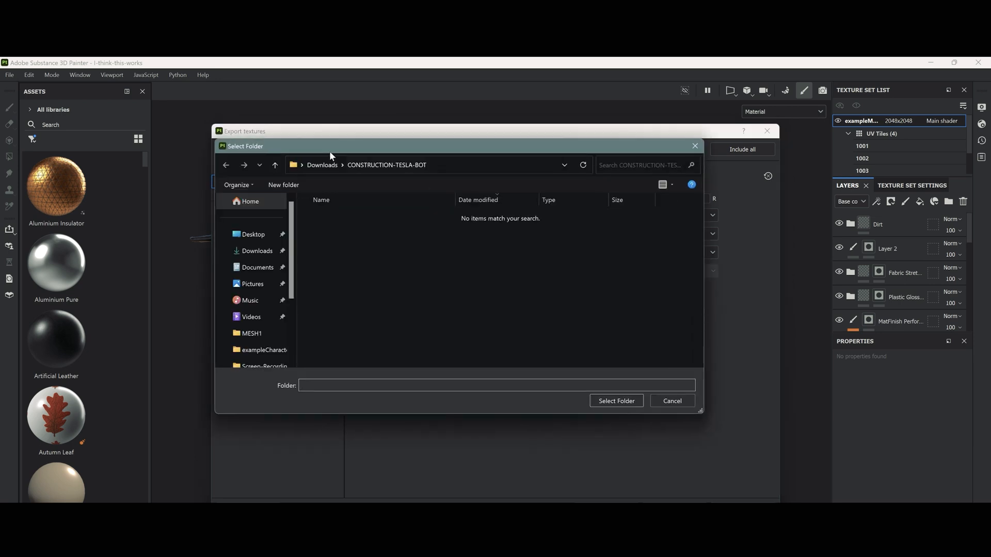
{"action": "left_click", "coordinate": [253, 235]}
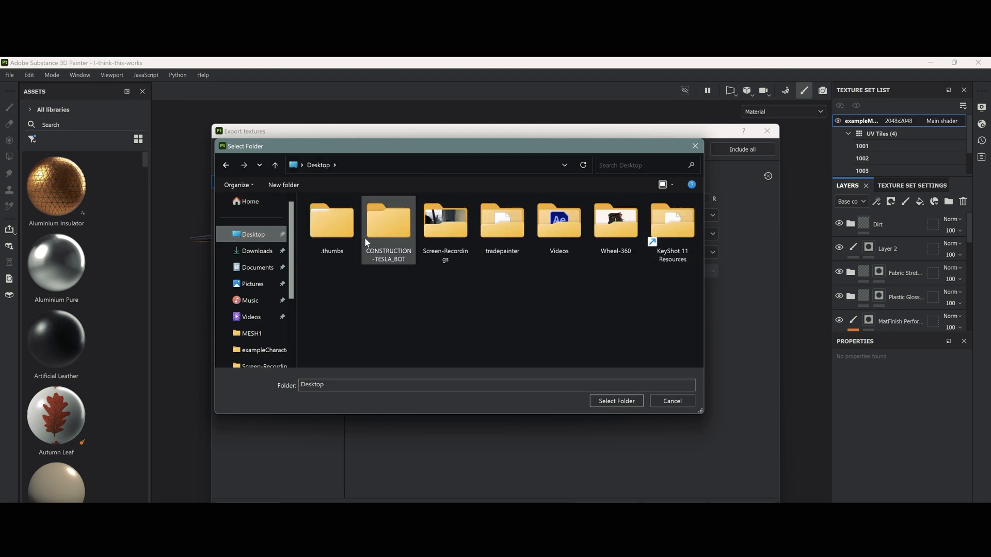
{"action": "left_click", "coordinate": [615, 401]}
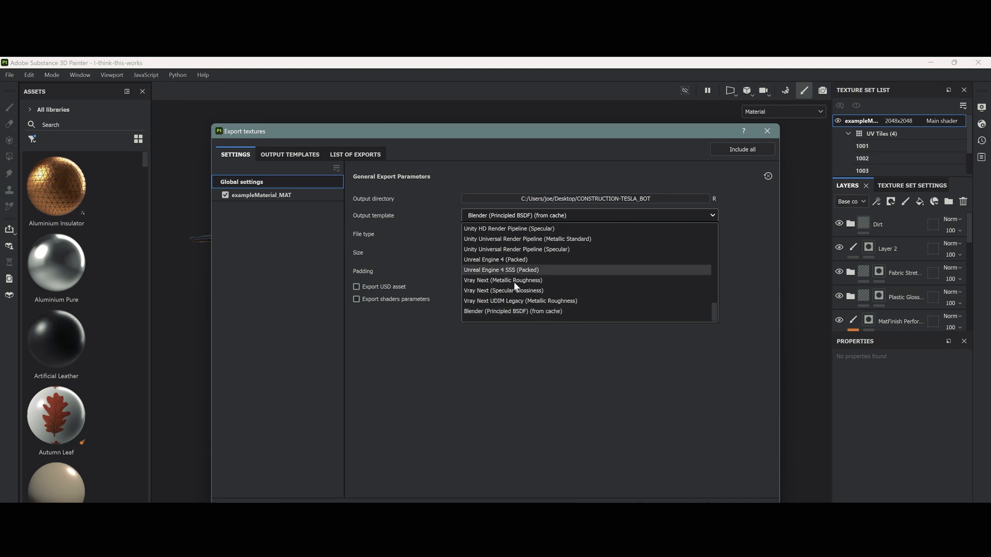
{"action": "left_click", "coordinate": [514, 311]}
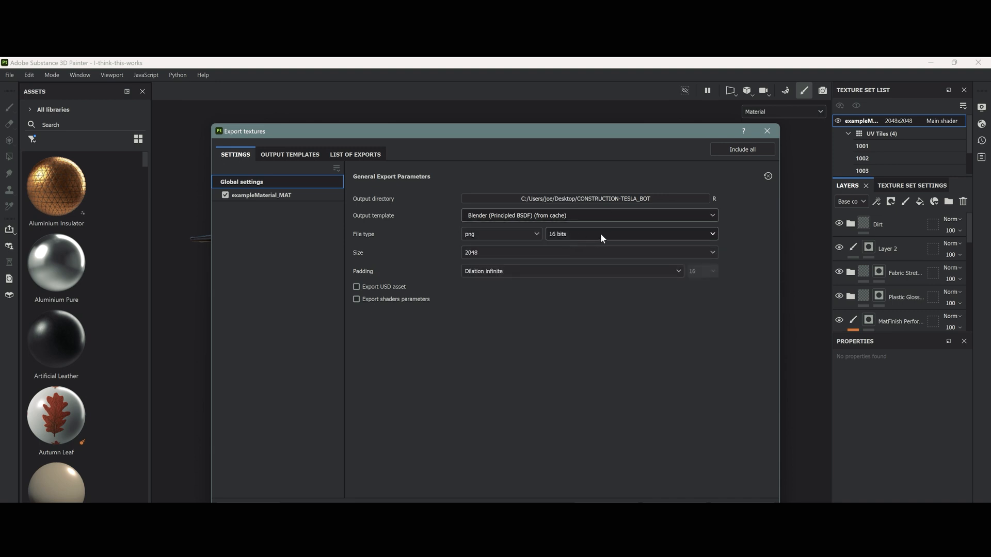
{"action": "left_click", "coordinate": [588, 252]}
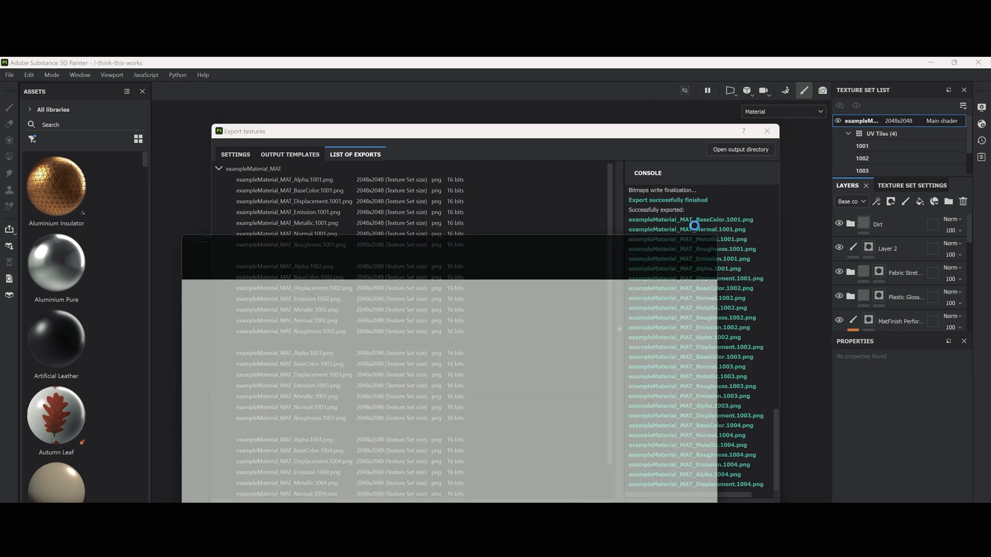
After the export finishes, open the output directory with the exported textures.
{"action": "left_click", "coordinate": [740, 149]}
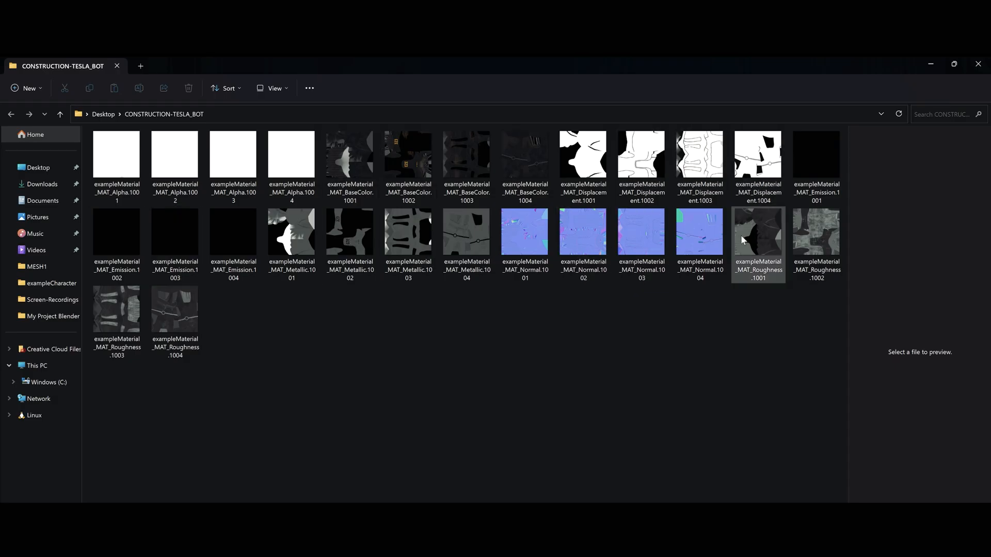
Preview a roughness map and the alpha maps in the folder, then clear the selection.
{"action": "left_click", "coordinate": [176, 311]}
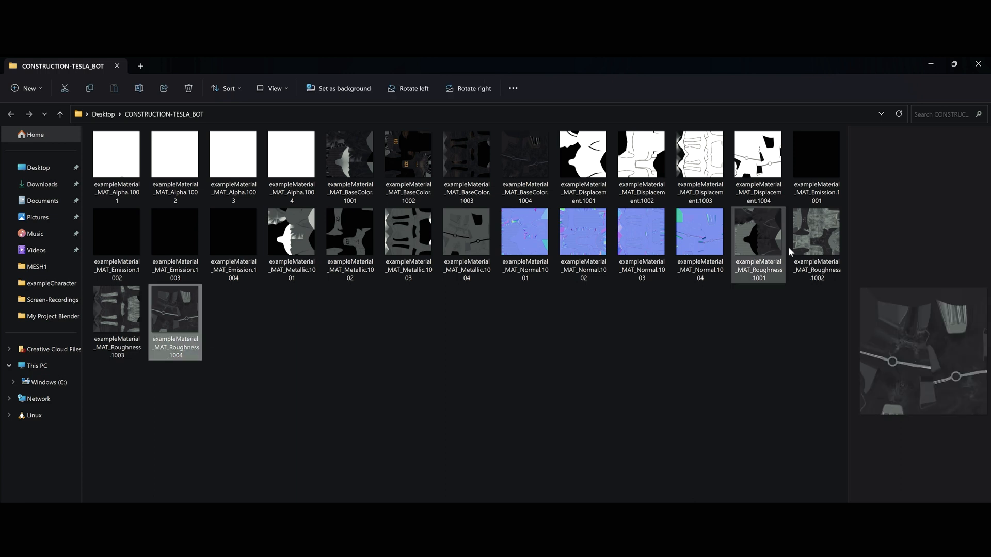
{"action": "left_click", "coordinate": [525, 237]}
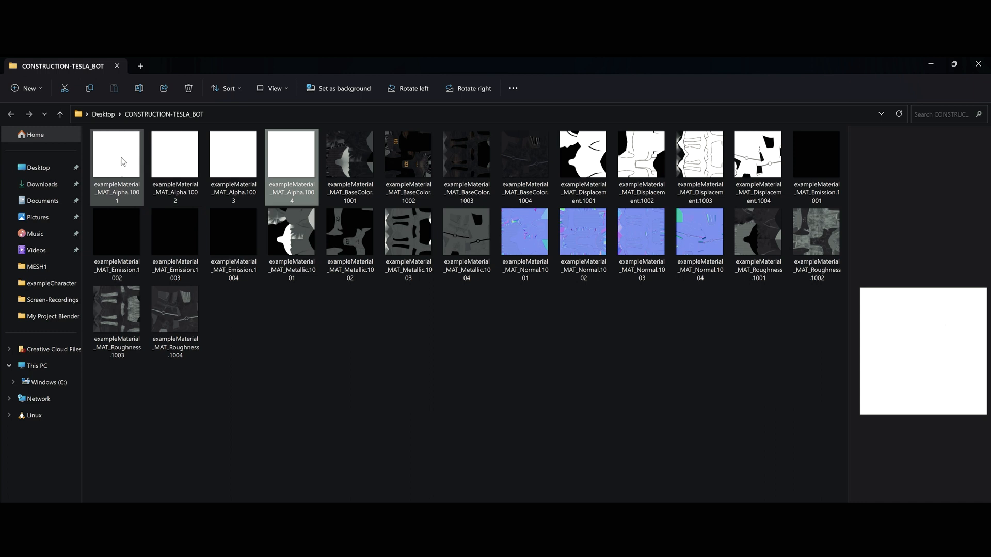
{"action": "left_click", "coordinate": [505, 372]}
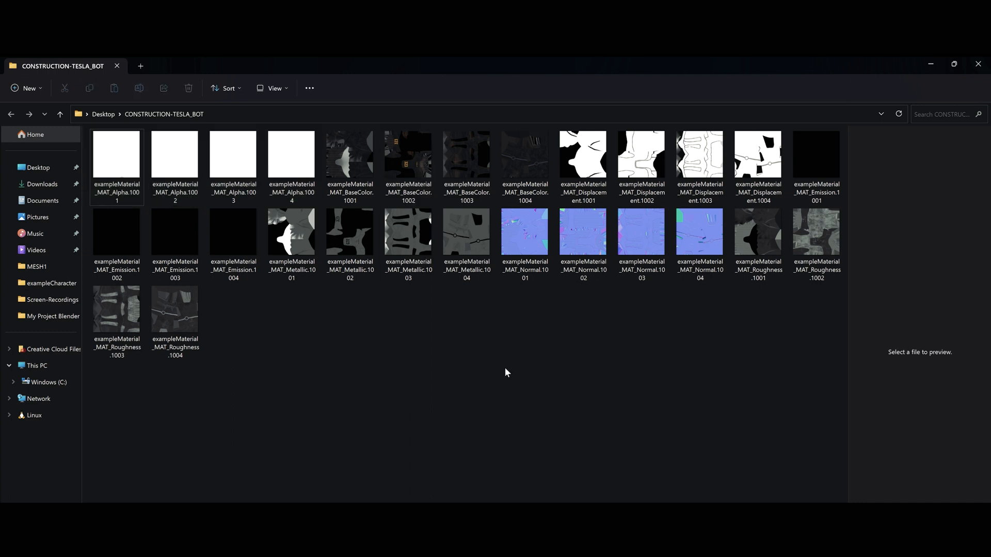
{"action": "mouse_move", "coordinate": [519, 374]}
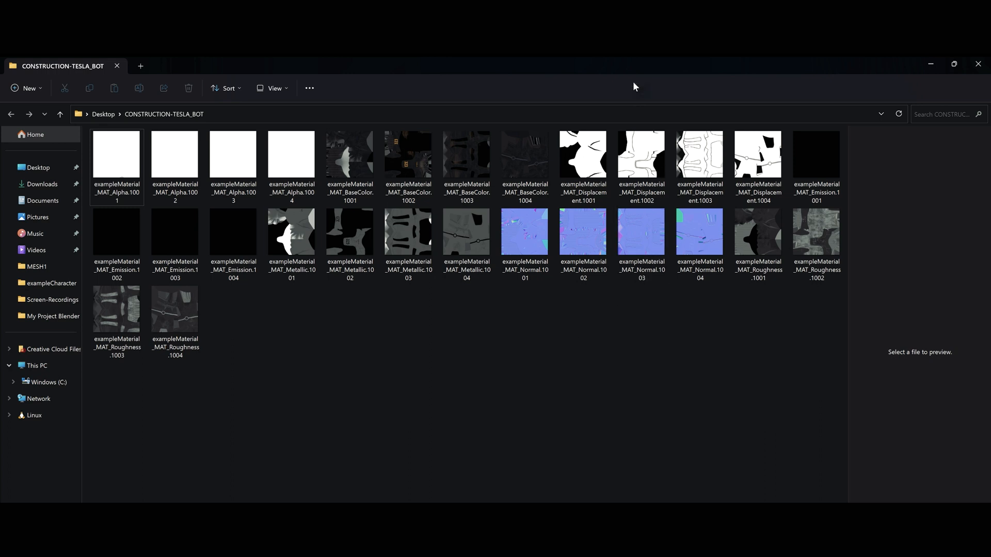
{"action": "mouse_move", "coordinate": [652, 75]}
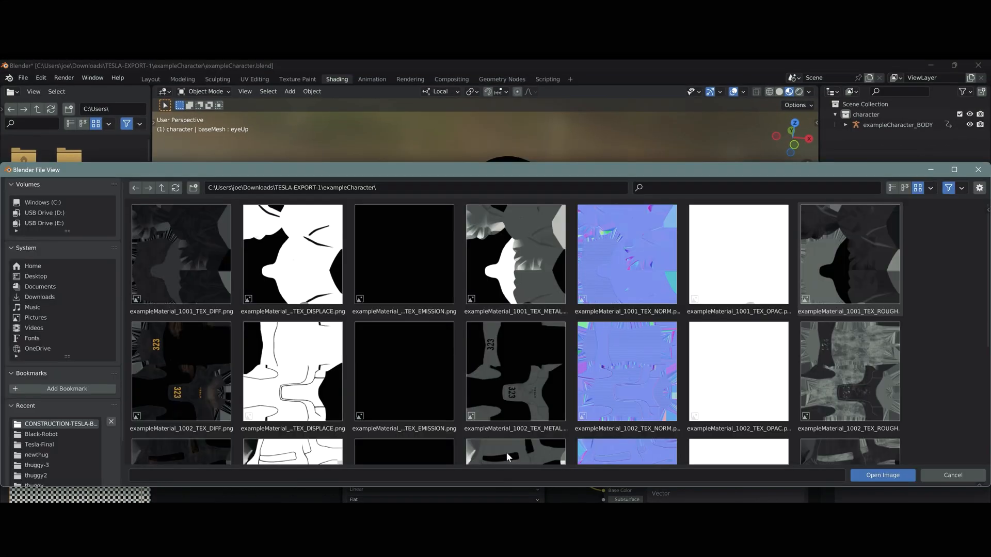
Load the DIFF UDIM tiles from CONSTRUCTION-TESLA-BOT into the diffuse Image Texture node.
{"action": "left_click", "coordinate": [60, 423]}
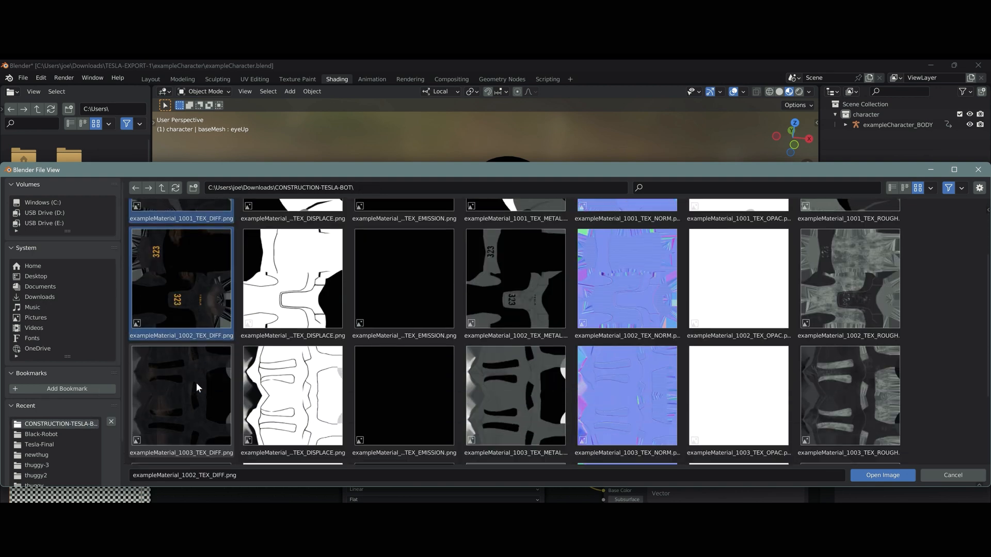
{"action": "scroll", "scroll_direction": "down", "scroll_amount": 3}
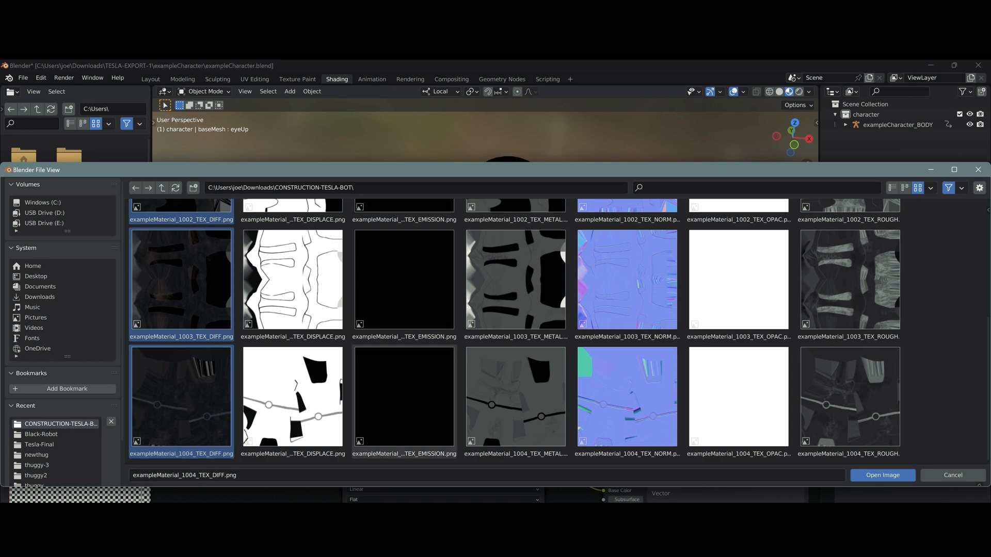
{"action": "left_click", "coordinate": [882, 475]}
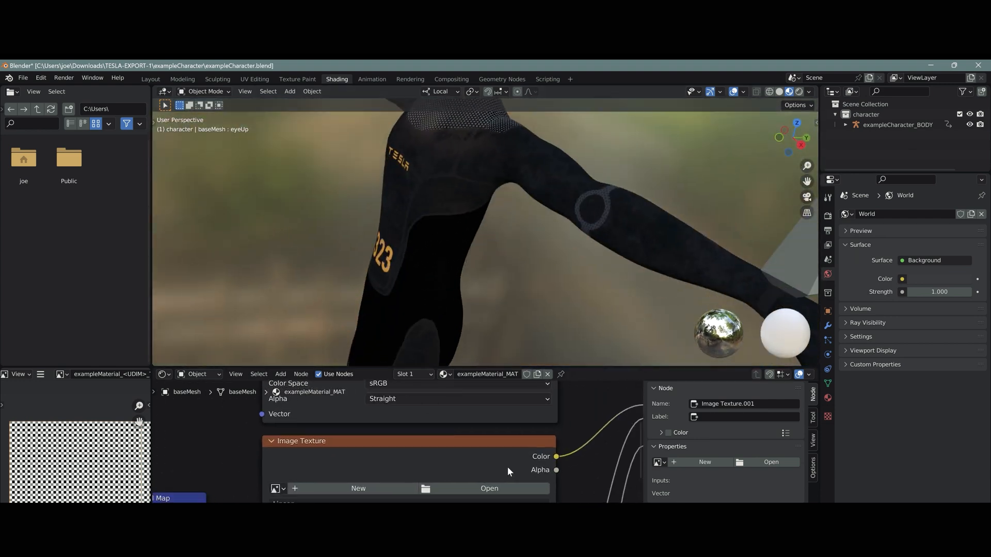
Load the METAL and ROUGH UDIM tiles into their texture nodes and browse for the normal map.
{"action": "left_click", "coordinate": [489, 489]}
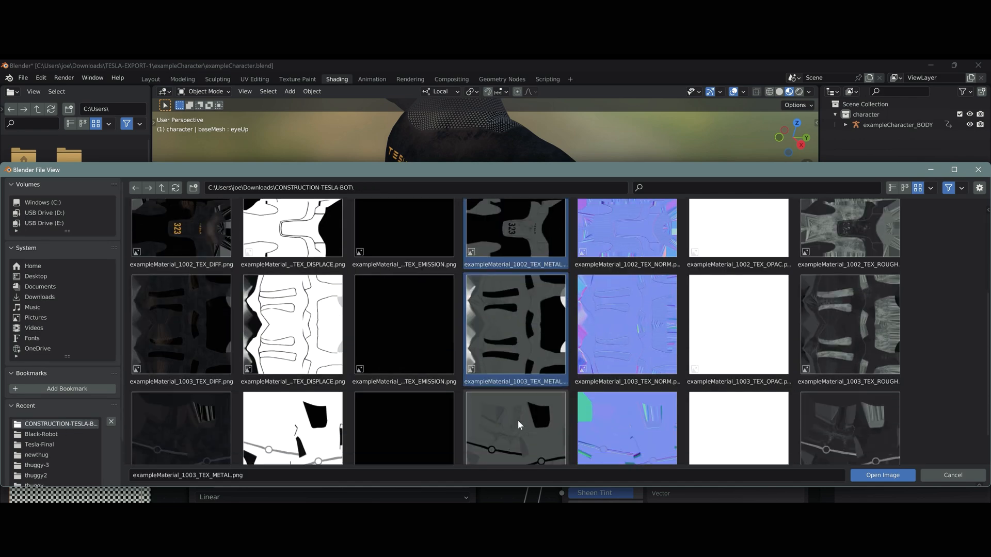
{"action": "left_click", "coordinate": [882, 474]}
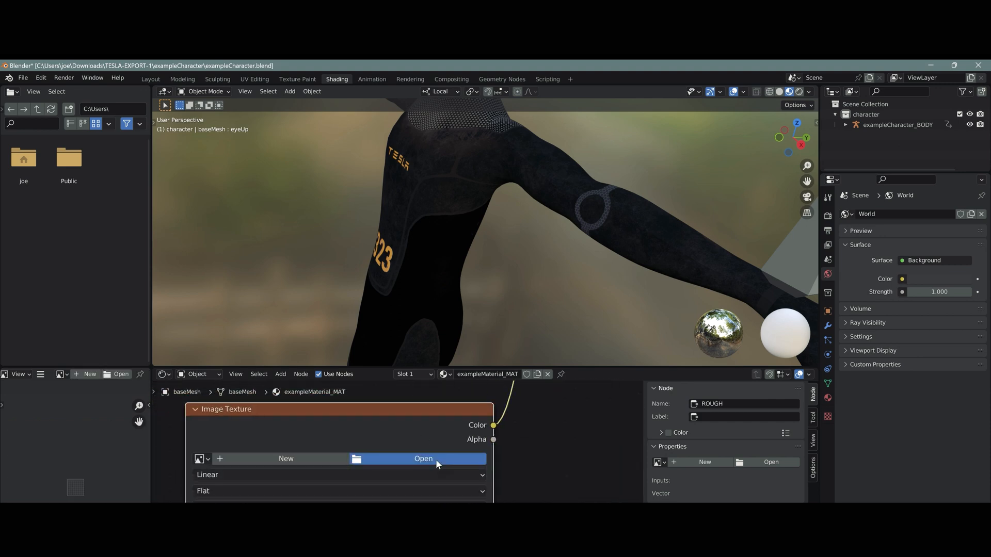
{"action": "left_click", "coordinate": [423, 459]}
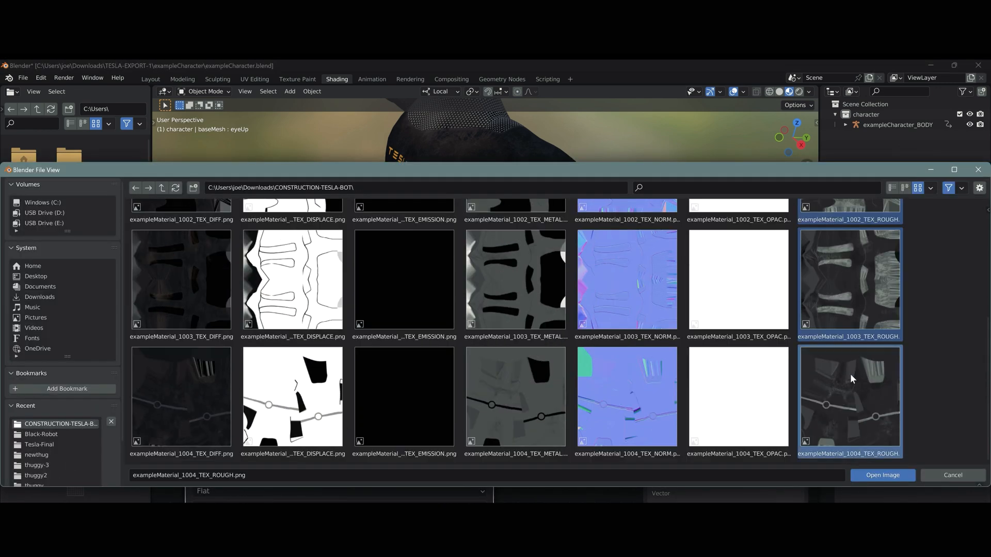
{"action": "left_click", "coordinate": [881, 475]}
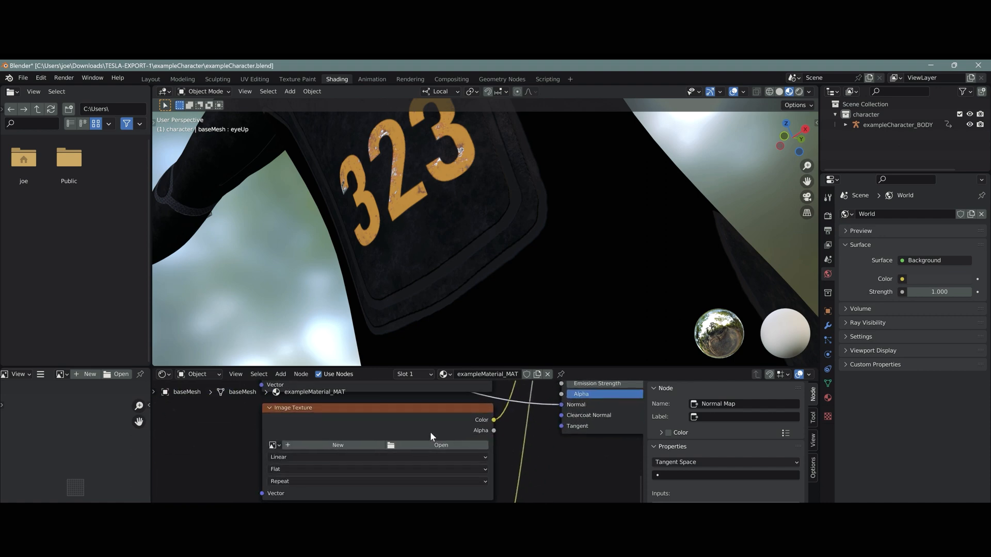
{"action": "left_click", "coordinate": [440, 445]}
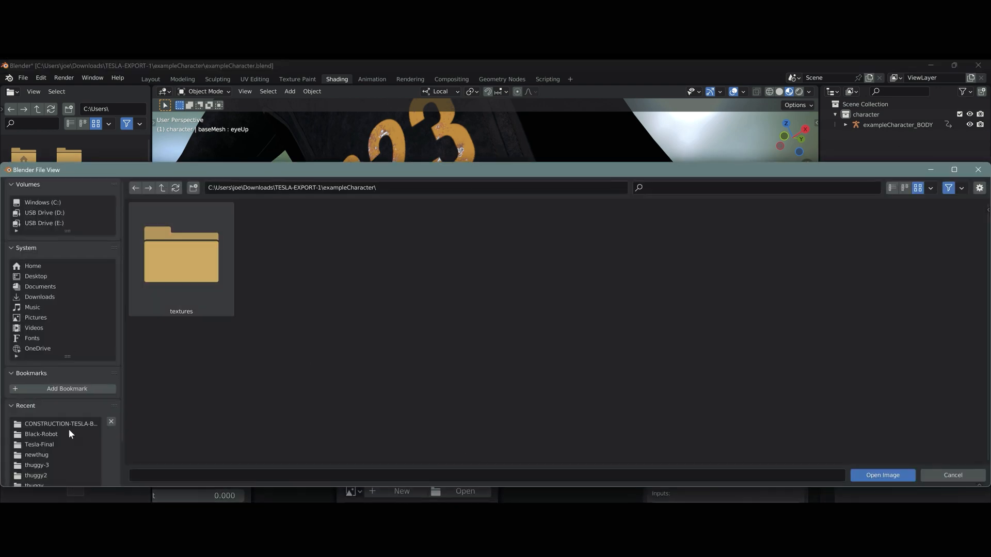
Load the UDIM METAL texture into the material's metallic Image Texture node.
{"action": "left_click", "coordinate": [60, 425]}
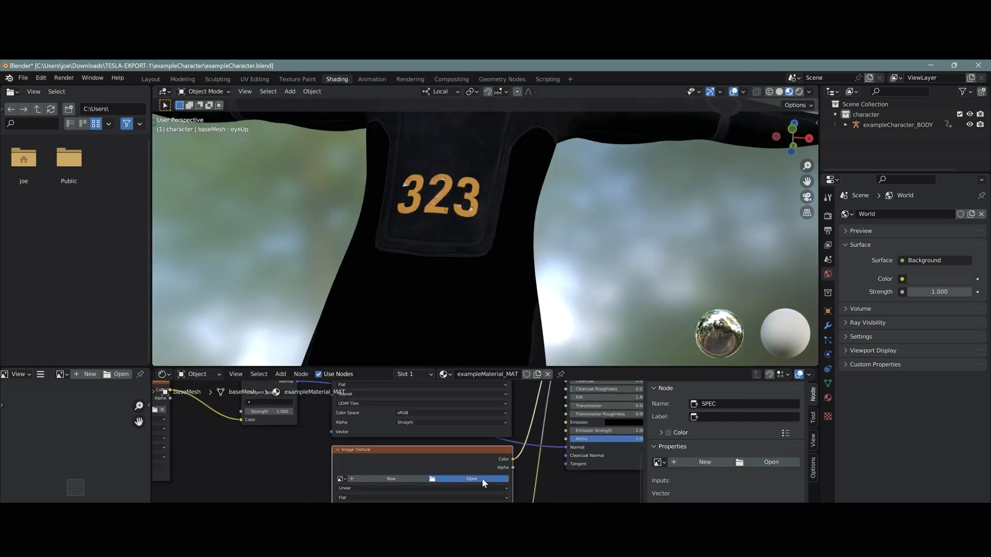
{"action": "left_click", "coordinate": [472, 478]}
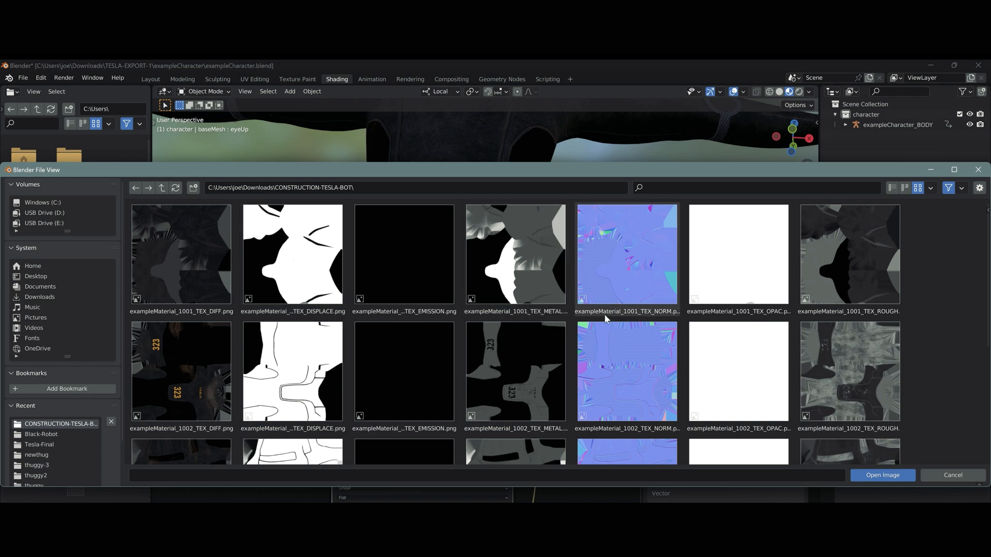
{"action": "mouse_move", "coordinate": [443, 289]}
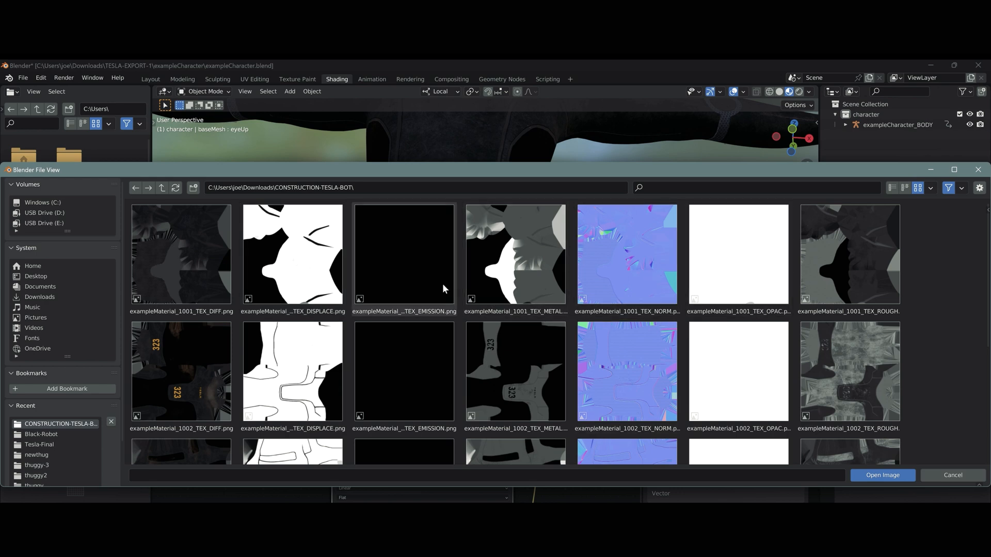
{"action": "left_click", "coordinate": [404, 373]}
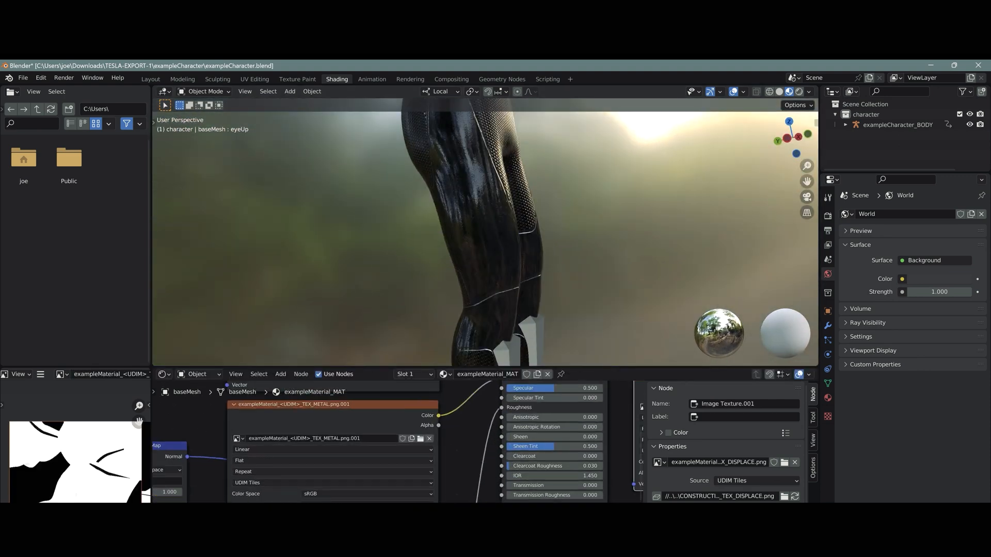
Load the OPAC texture, link it to Alpha, save the blend and go to Wonder Studio's assets.
{"action": "left_click", "coordinate": [281, 374]}
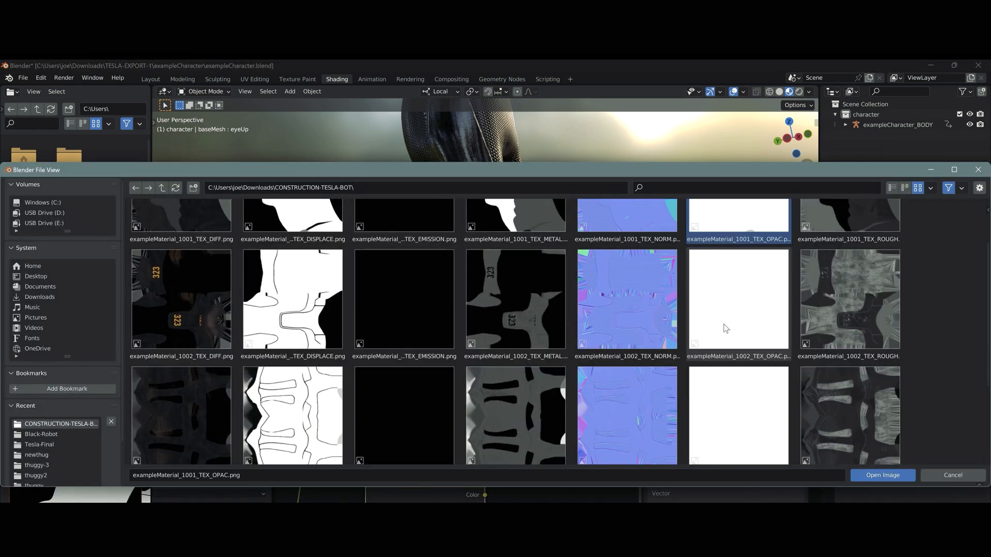
{"action": "left_click", "coordinate": [882, 474]}
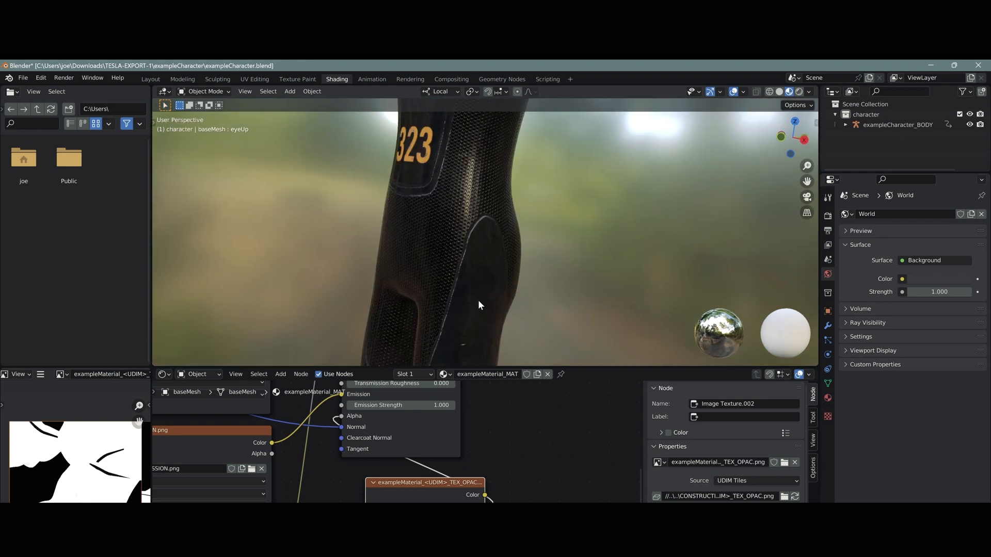
{"action": "scroll", "scroll_direction": "down", "scroll_amount": 3}
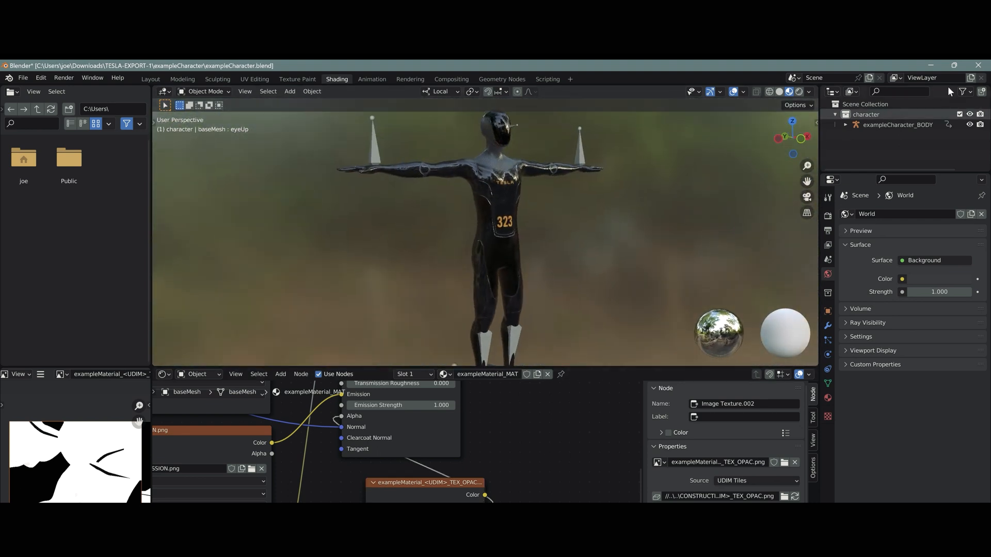
{"action": "key", "text": "alt+tab"}
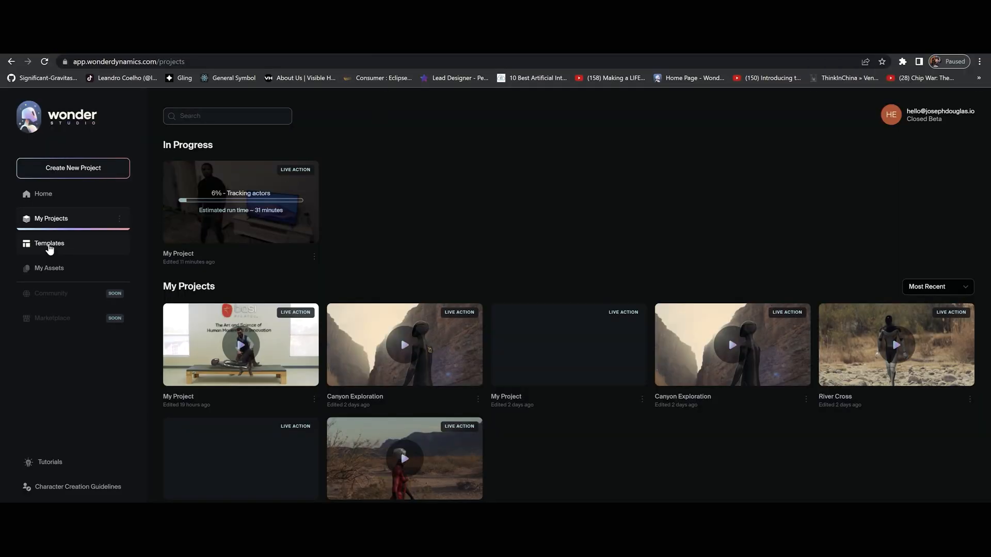
{"action": "left_click", "coordinate": [48, 269]}
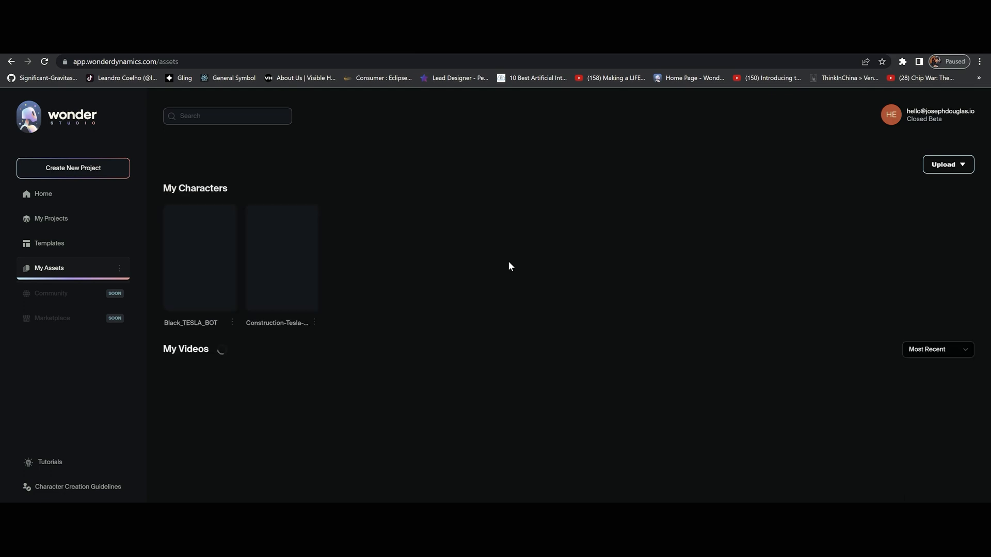
Create a new character named Black-TESLA-BOT via Upload Character and reach its upload step.
{"action": "left_click", "coordinate": [948, 165]}
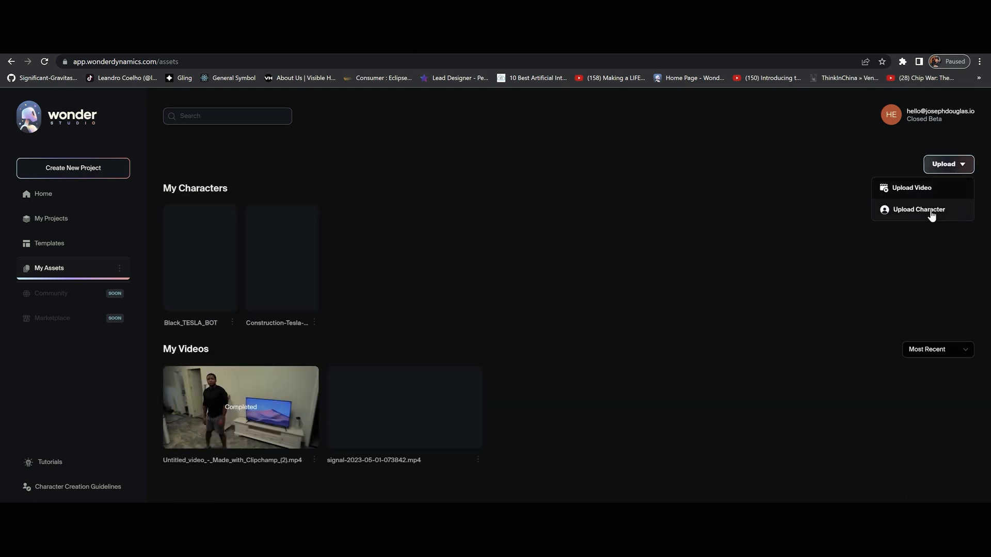
{"action": "left_click", "coordinate": [919, 210]}
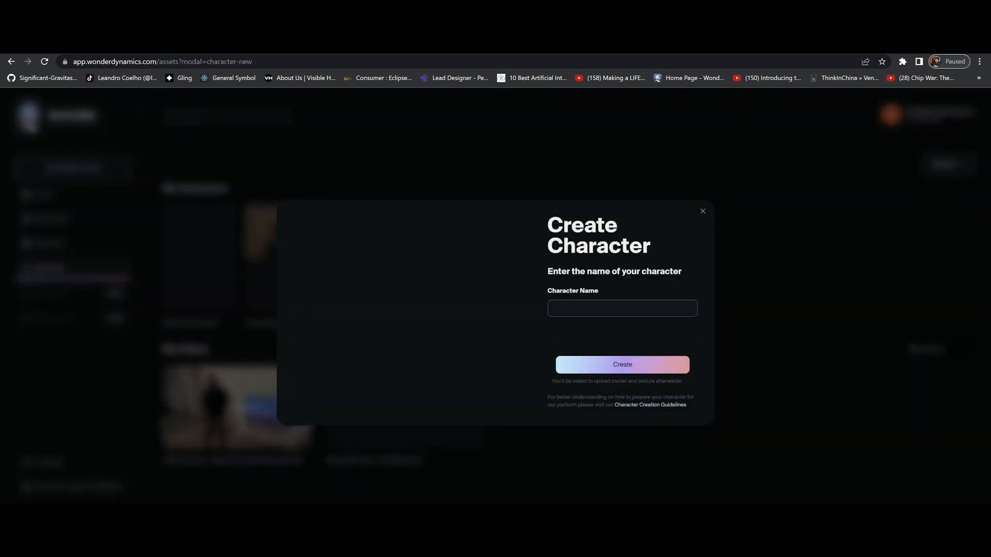
{"action": "type", "text": "Black"}
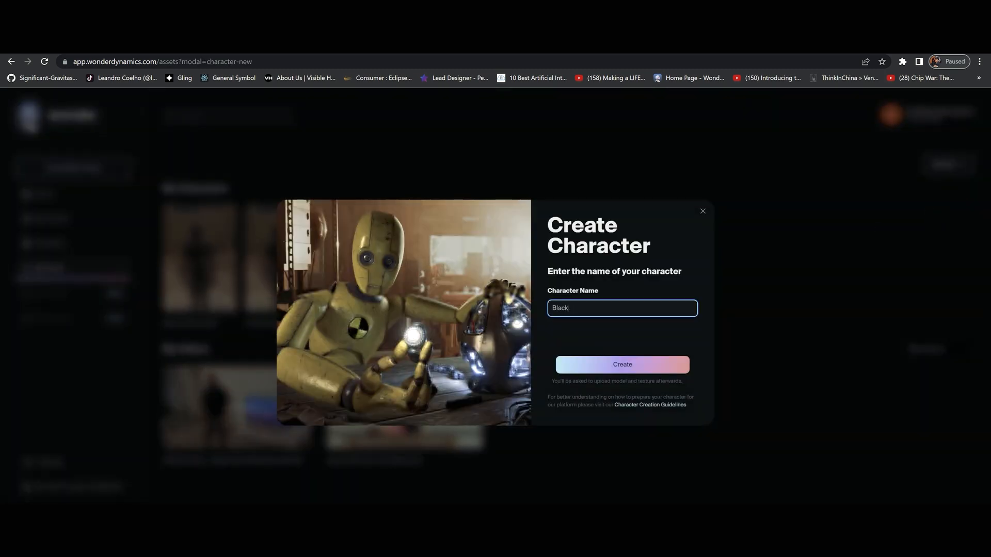
{"action": "type", "text": "-TESLA-BOT"}
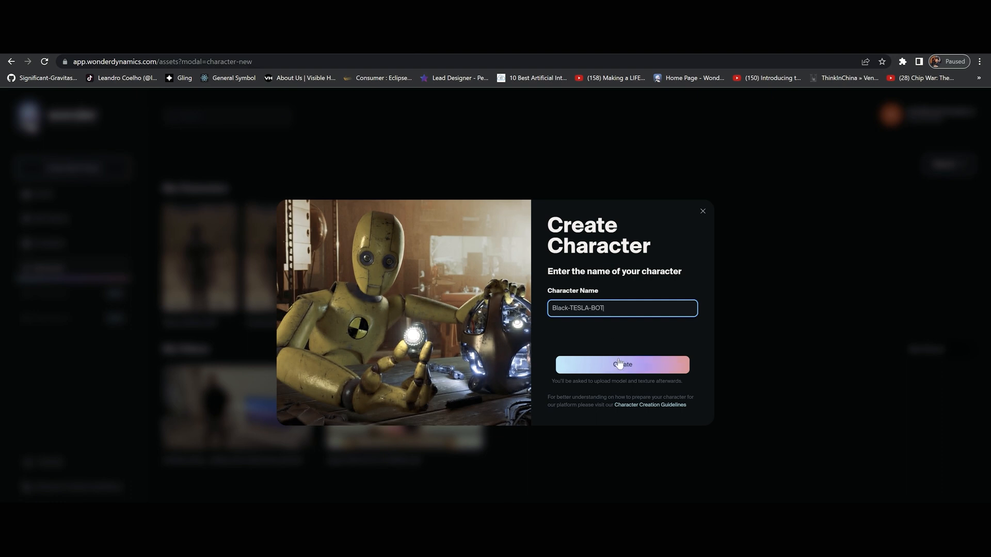
{"action": "left_click", "coordinate": [622, 365]}
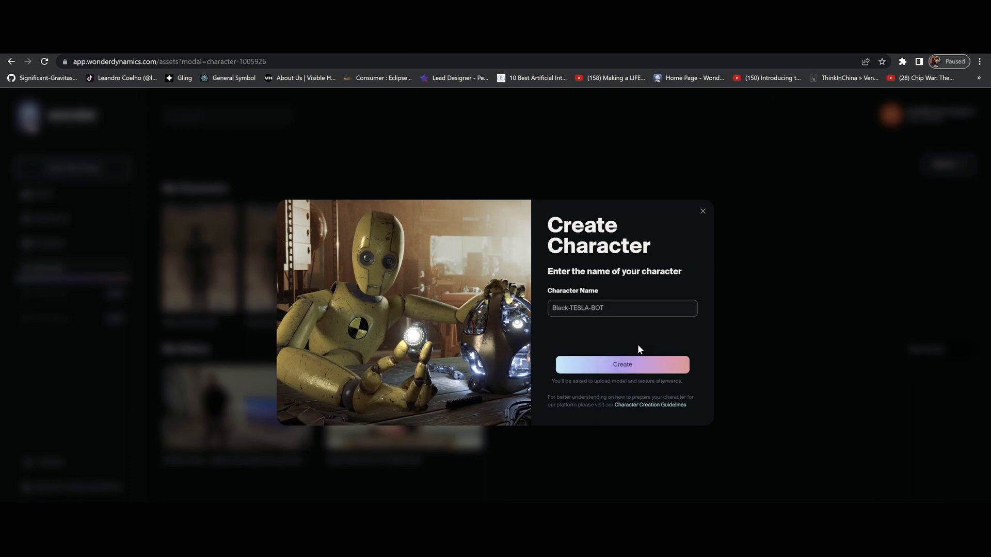
{"action": "left_click", "coordinate": [621, 364]}
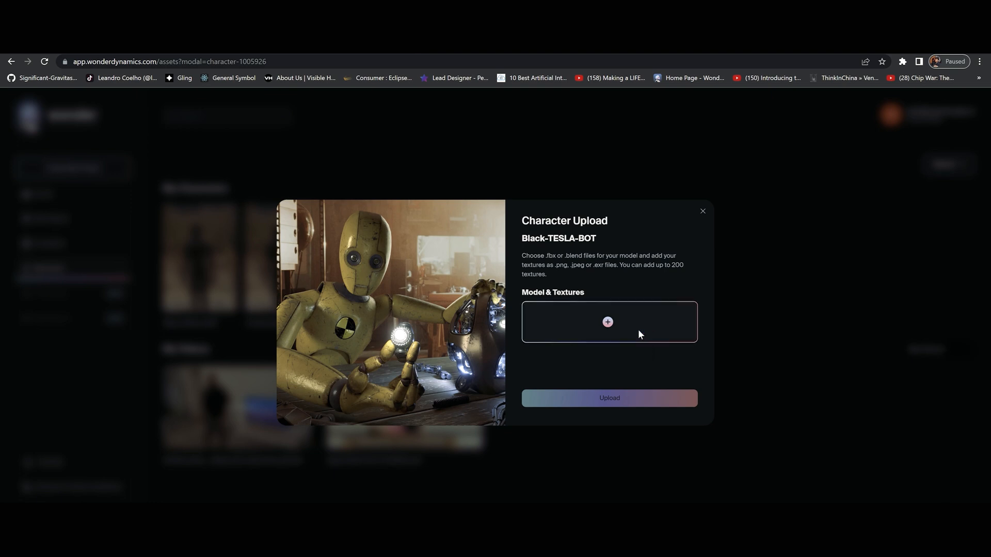
Add exampleCharacter.blend from the exampleCharacter folder as the model file.
{"action": "left_click", "coordinate": [607, 322]}
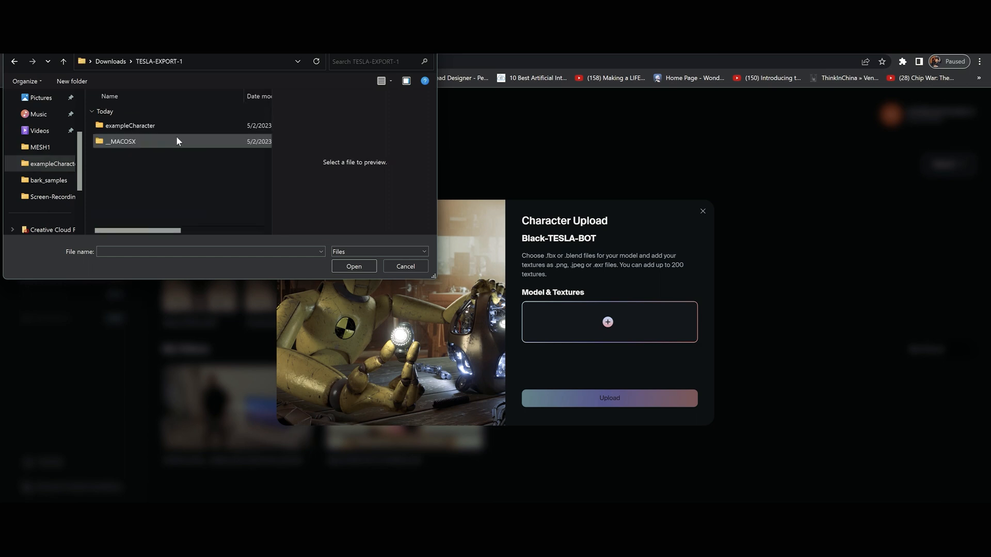
{"action": "double_click", "coordinate": [130, 125]}
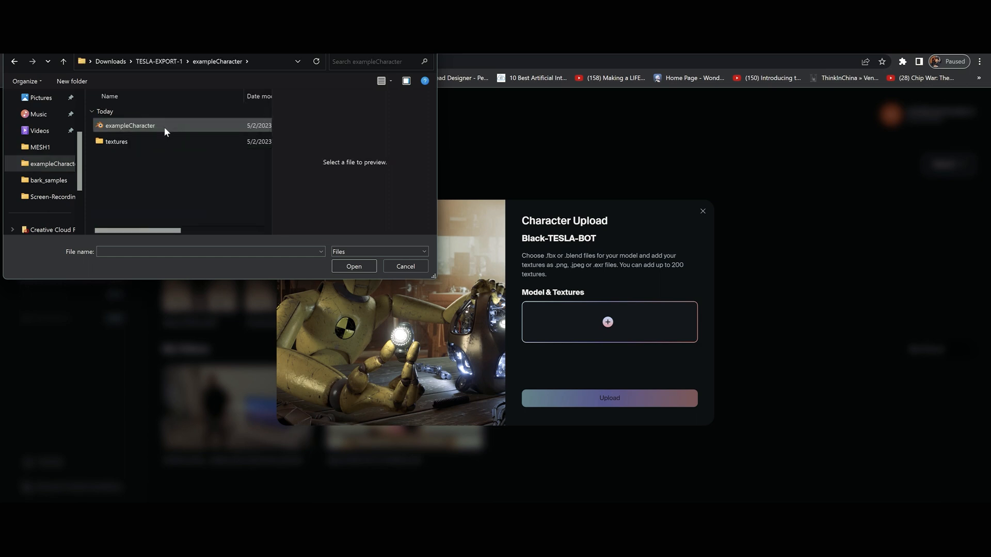
{"action": "left_click", "coordinate": [405, 266]}
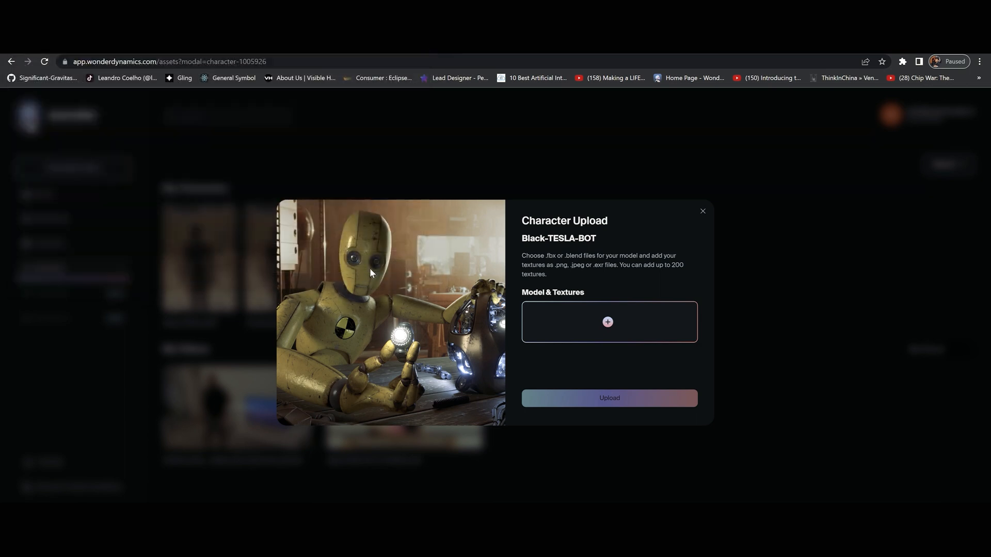
Add the texture PNGs and upload the model and textures together.
{"action": "left_click", "coordinate": [607, 322]}
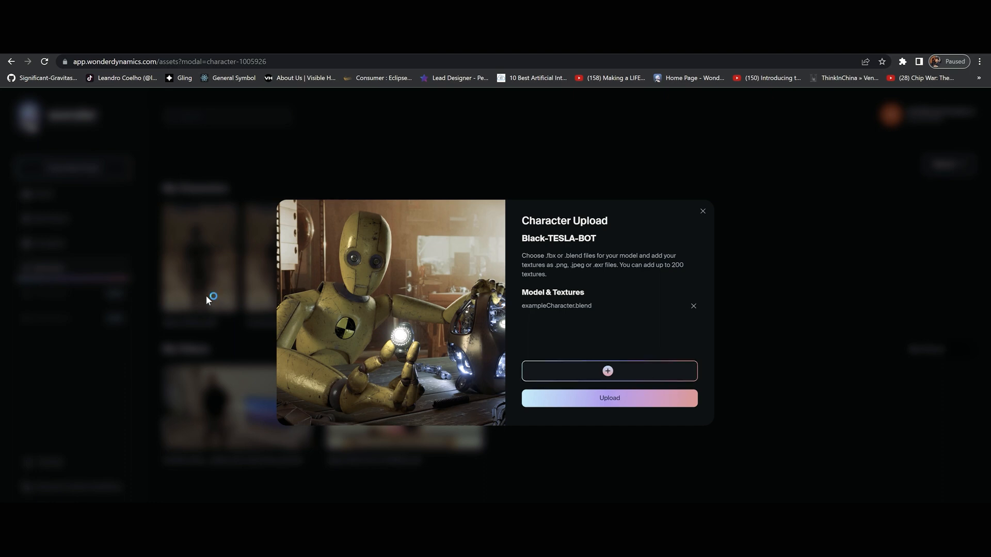
{"action": "left_click", "coordinate": [607, 371]}
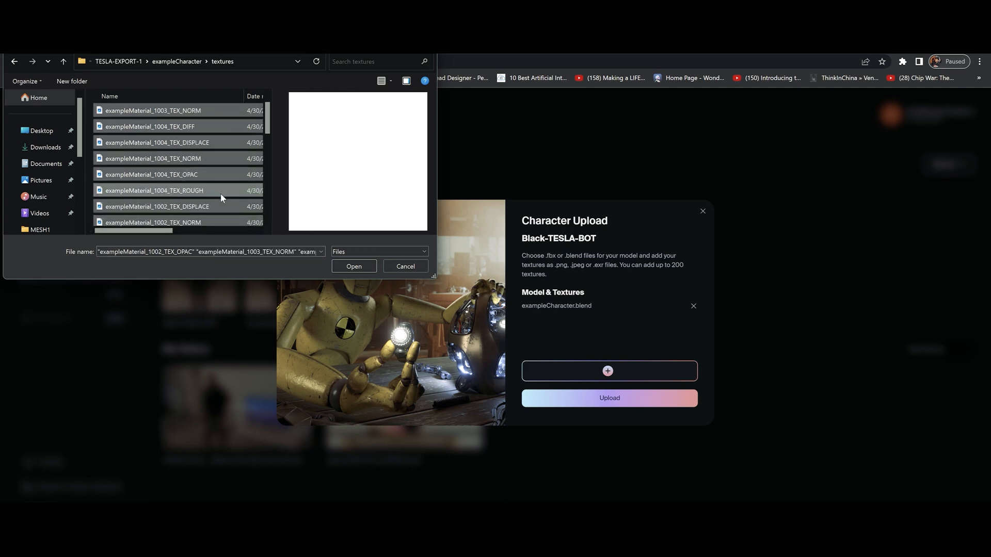
{"action": "left_click", "coordinate": [353, 266]}
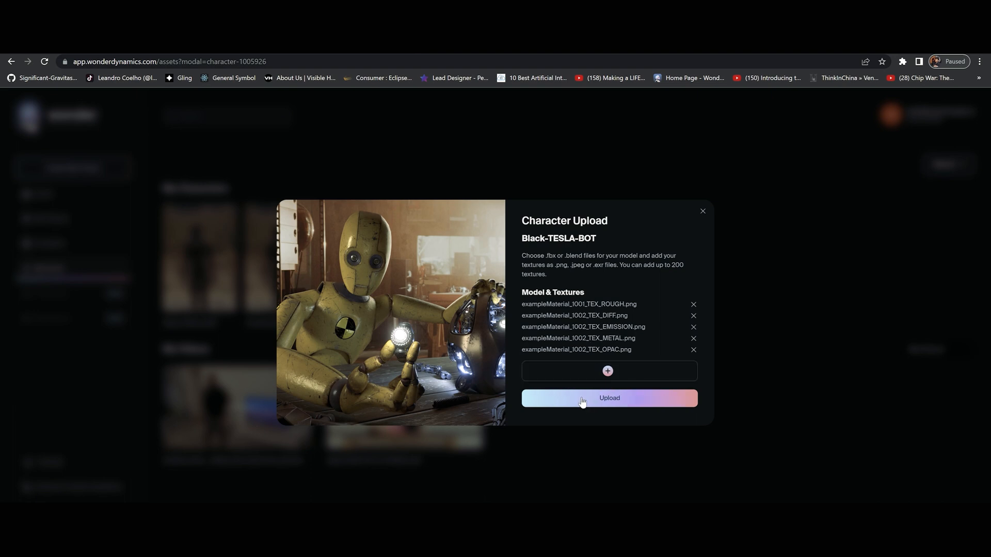
{"action": "left_click", "coordinate": [609, 399]}
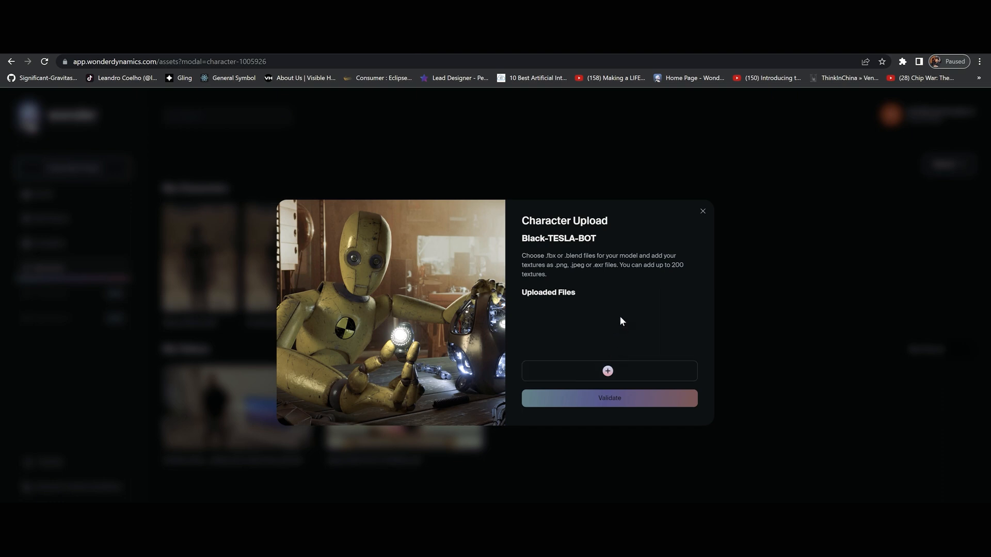
Let the Black-TESLA-BOT texture PNGs process in the Uploaded Files list.
{"action": "left_click", "coordinate": [607, 371]}
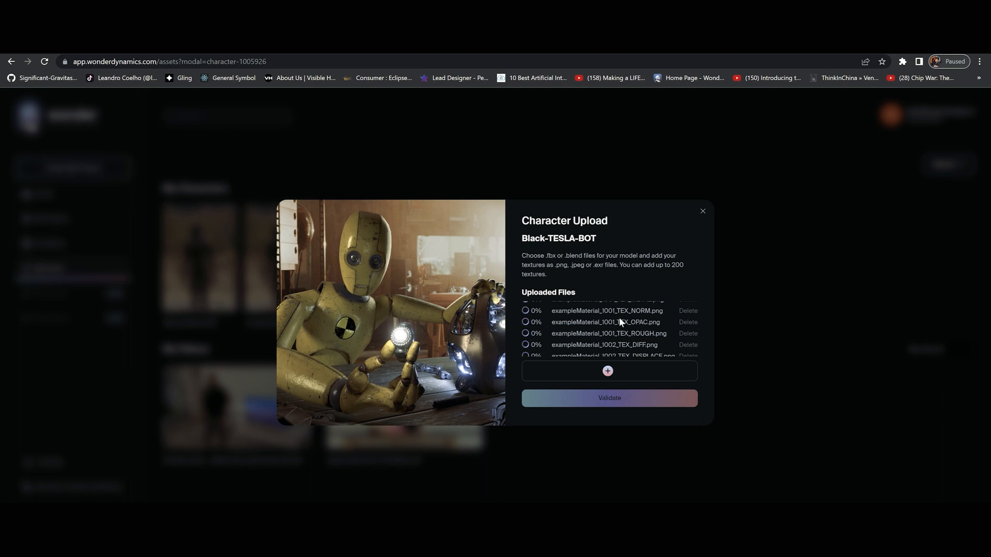
{"action": "mouse_move", "coordinate": [619, 324]}
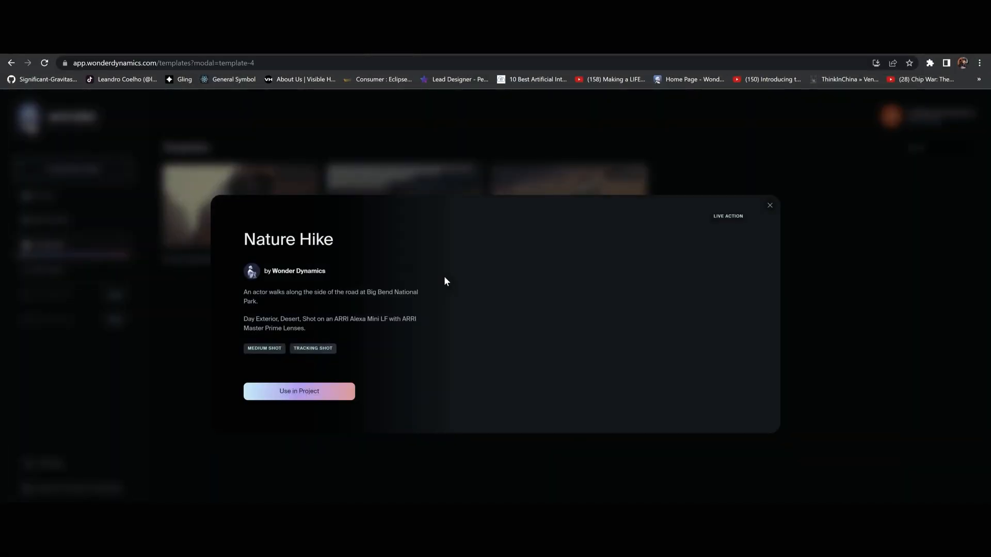
Use Nature Hike in a project and assign Construction-Tesla-Bot from My Characters to Actor 1.
{"action": "left_click", "coordinate": [298, 390]}
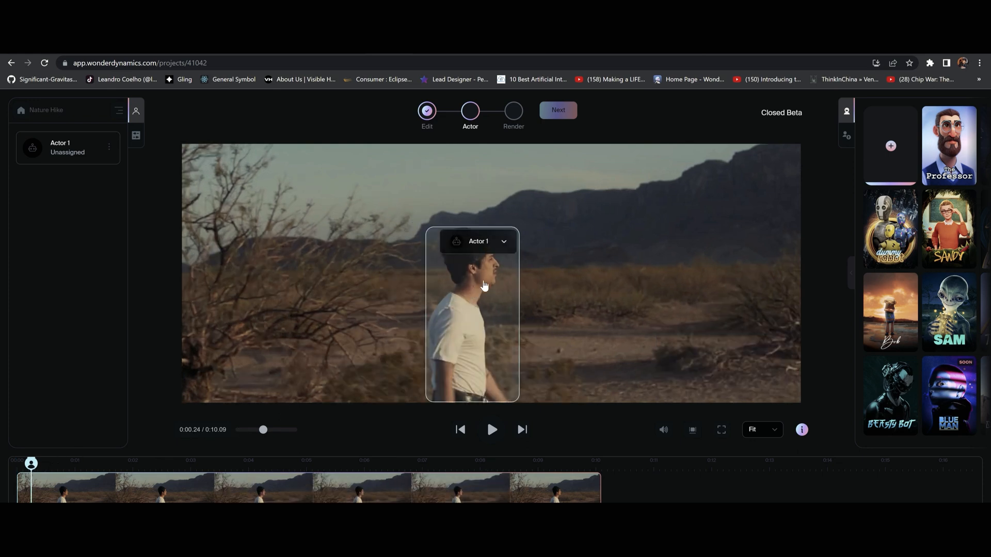
{"action": "left_click", "coordinate": [846, 135]}
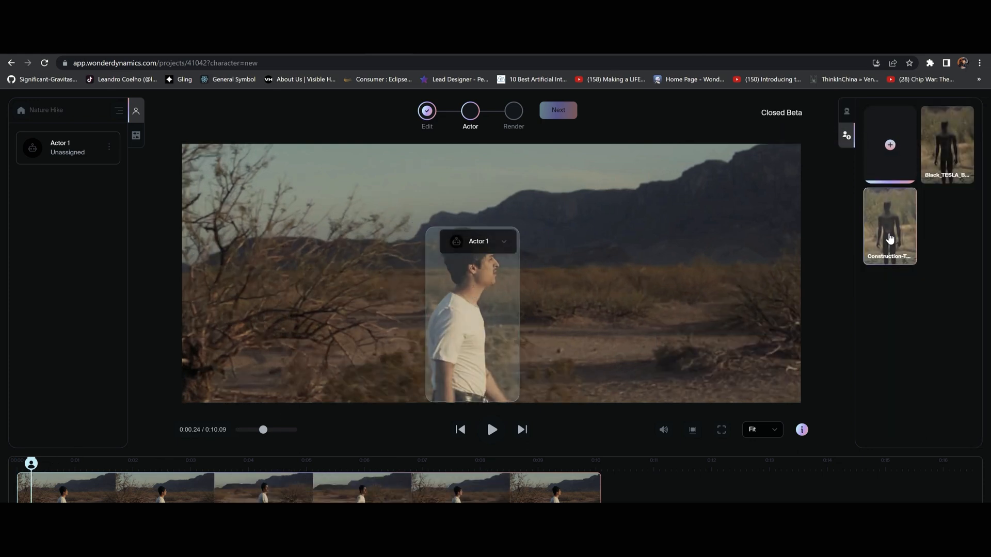
{"action": "left_click", "coordinate": [889, 225]}
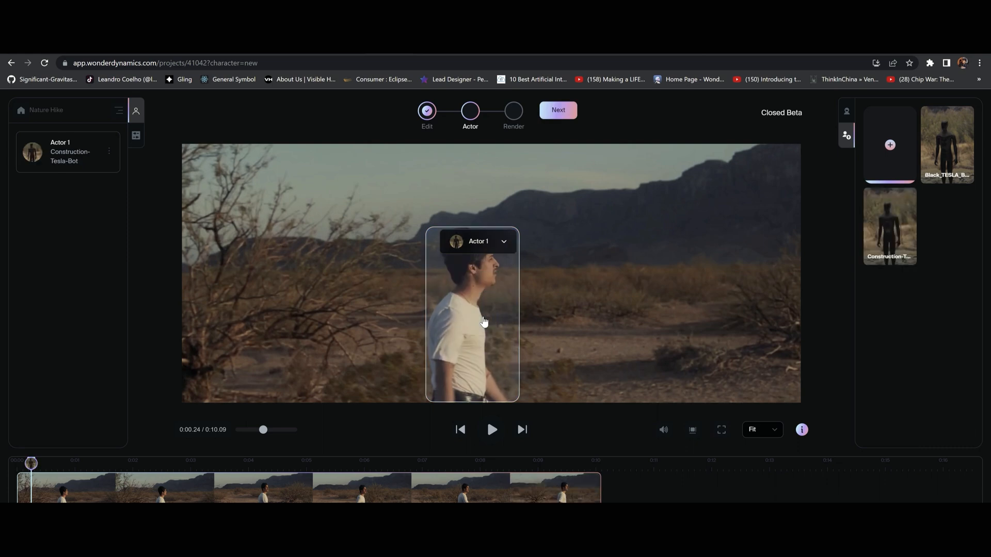